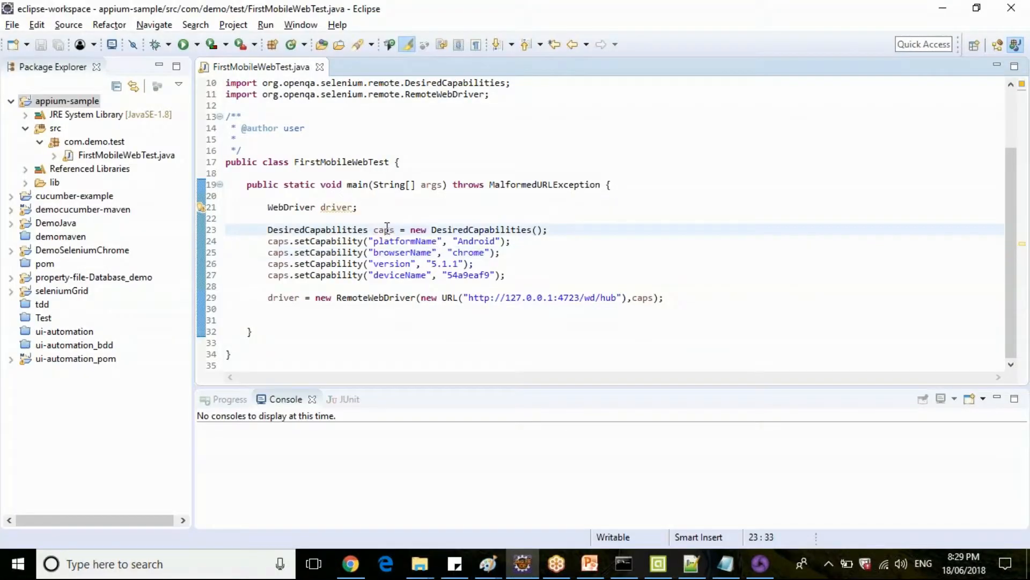
# Point out the caps object, RemoteWebDriver class and hub URL, then mark the code list in Paint.
pyautogui.doubleClick(643, 297)
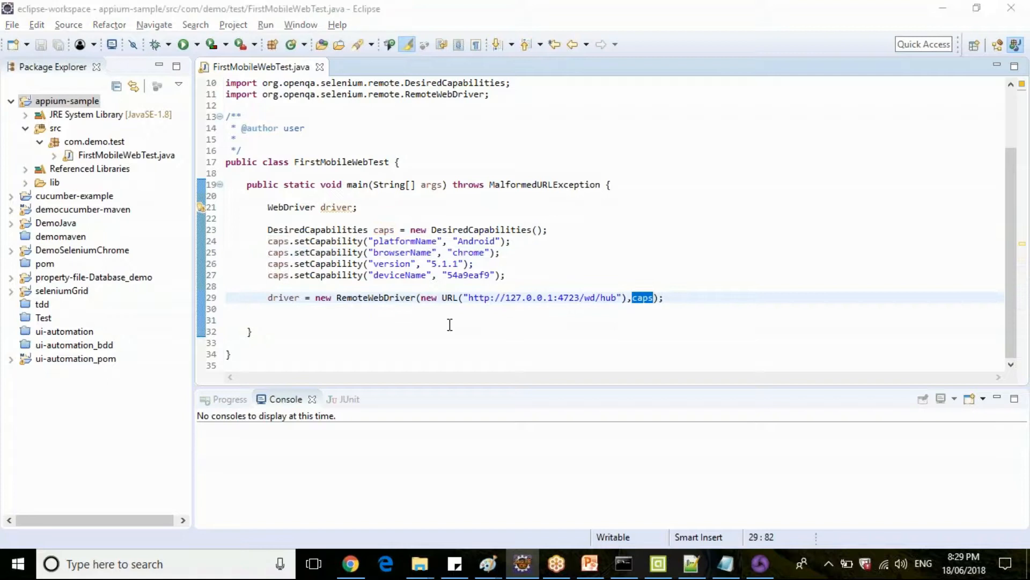
pyautogui.doubleClick(374, 297)
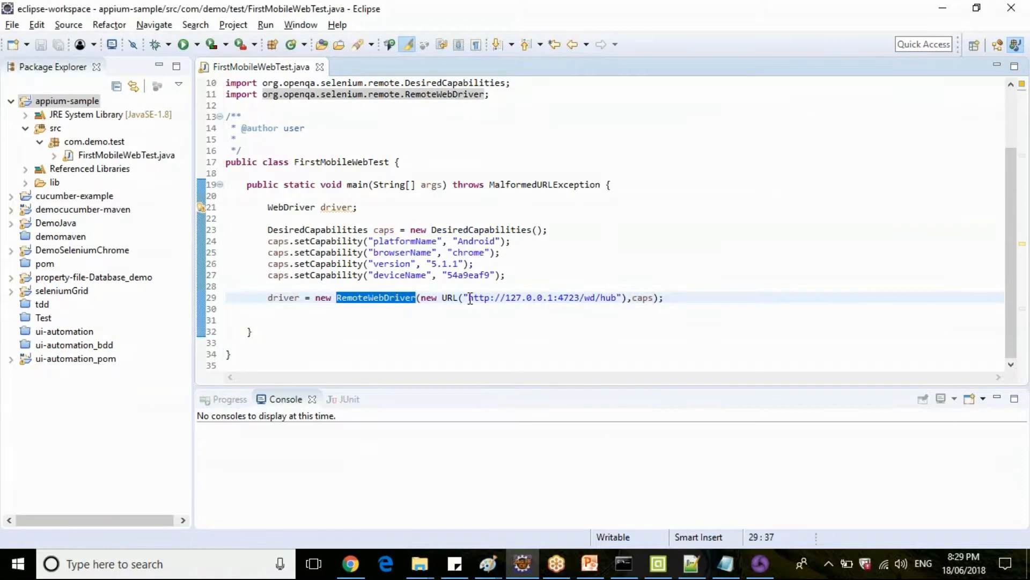
pyautogui.moveTo(469, 297); pyautogui.dragTo(621, 297)
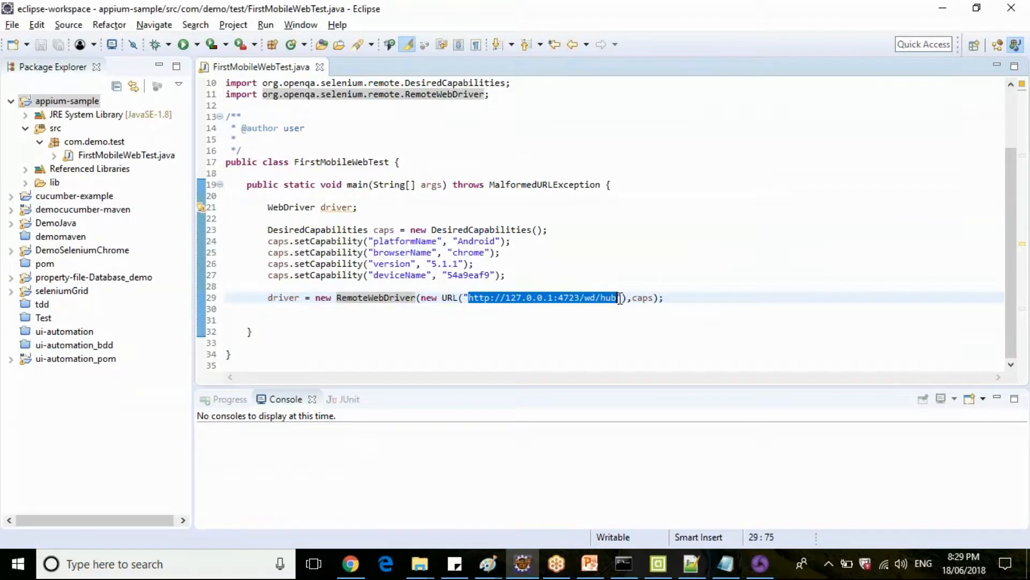
pyautogui.moveTo(642, 297)
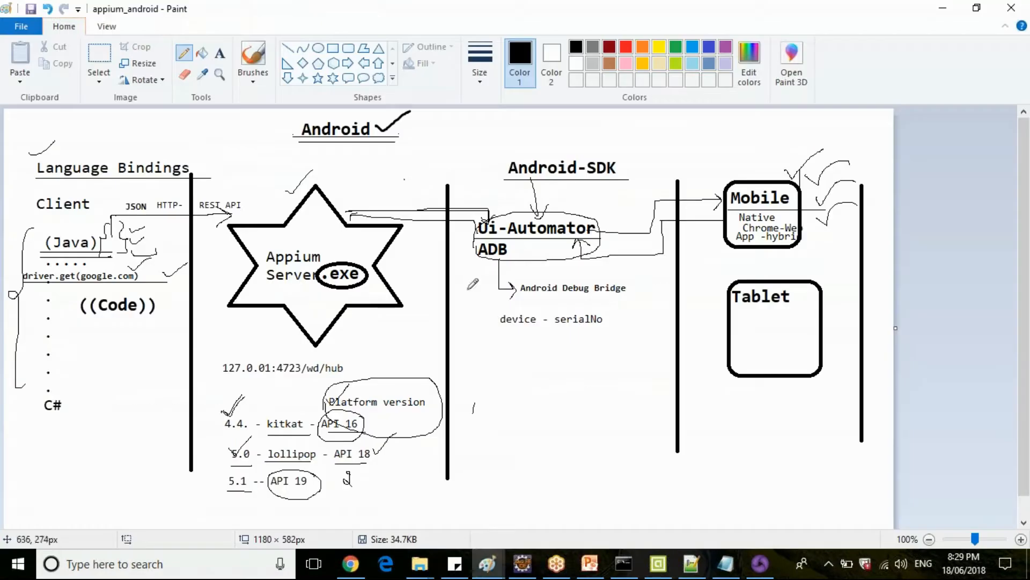
pyautogui.moveTo(331, 362)
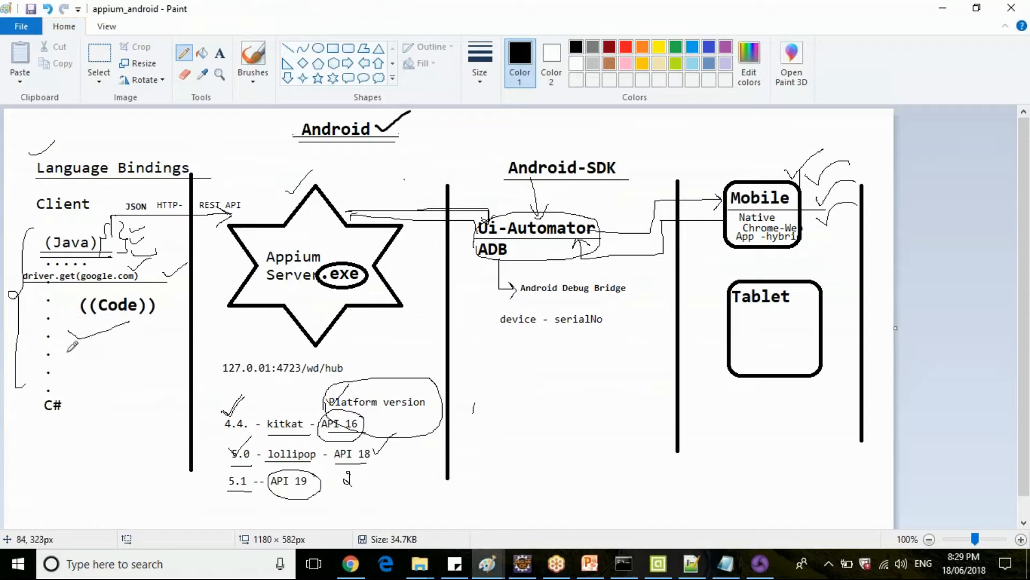
pyautogui.moveTo(86, 335); pyautogui.dragTo(124, 348)
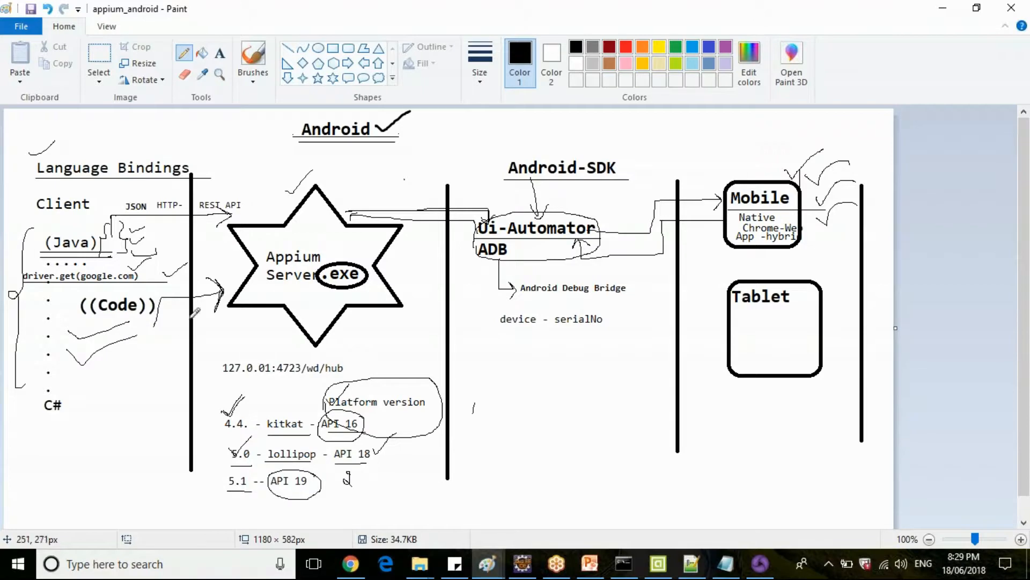
pyautogui.moveTo(186, 330)
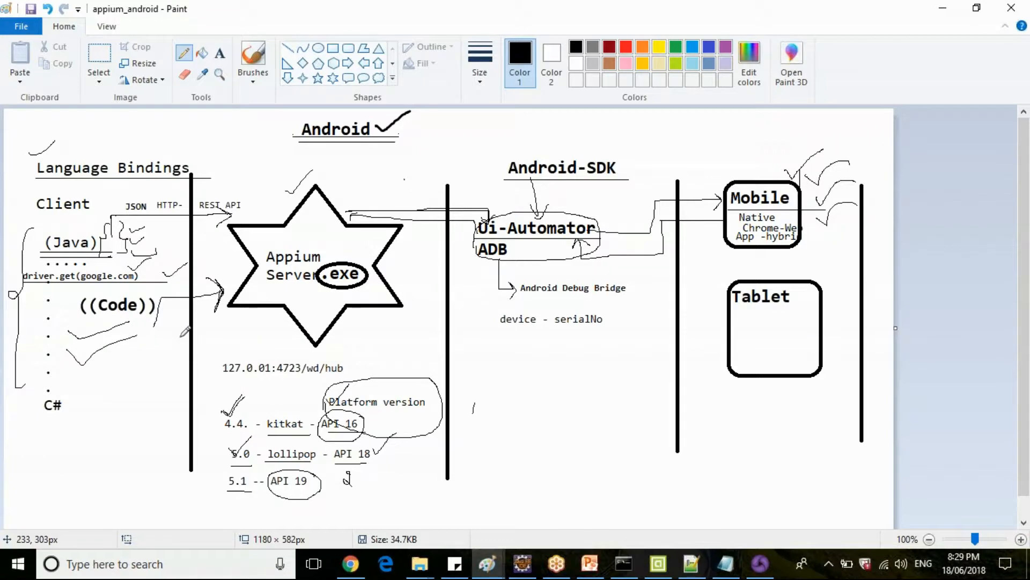
pyautogui.click(522, 564)
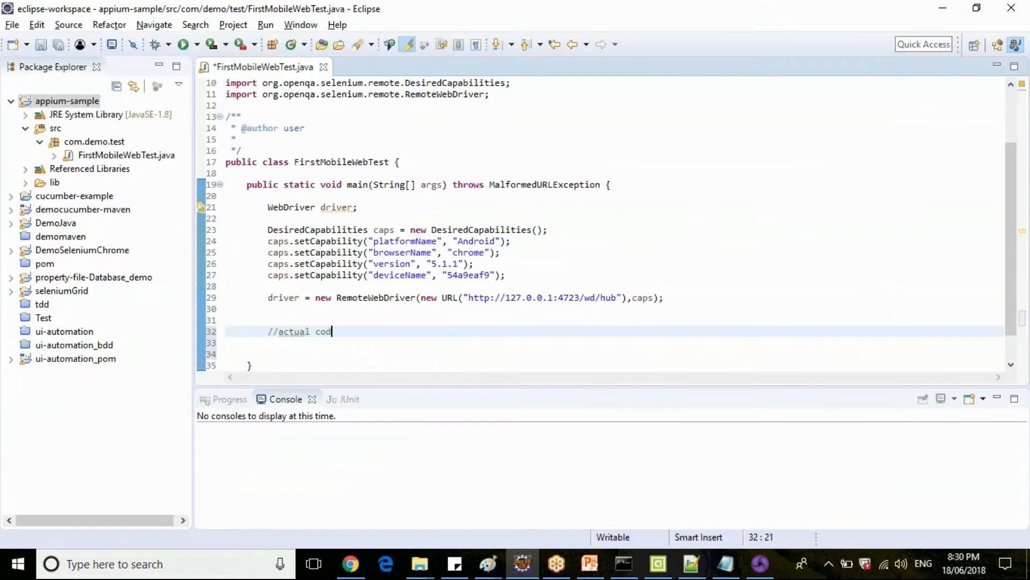
pyautogui.write('e will start')
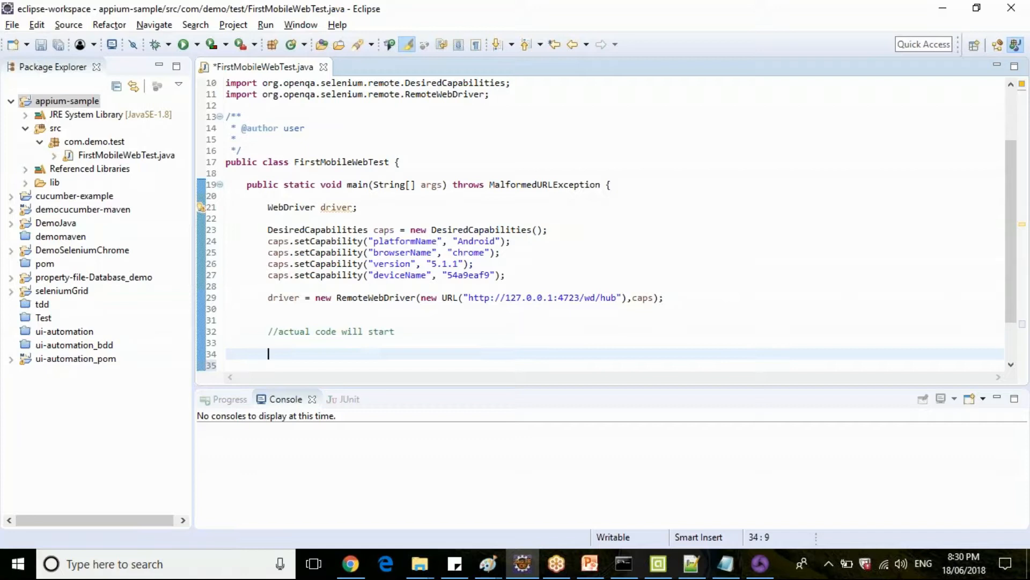
pyautogui.write('driver.')
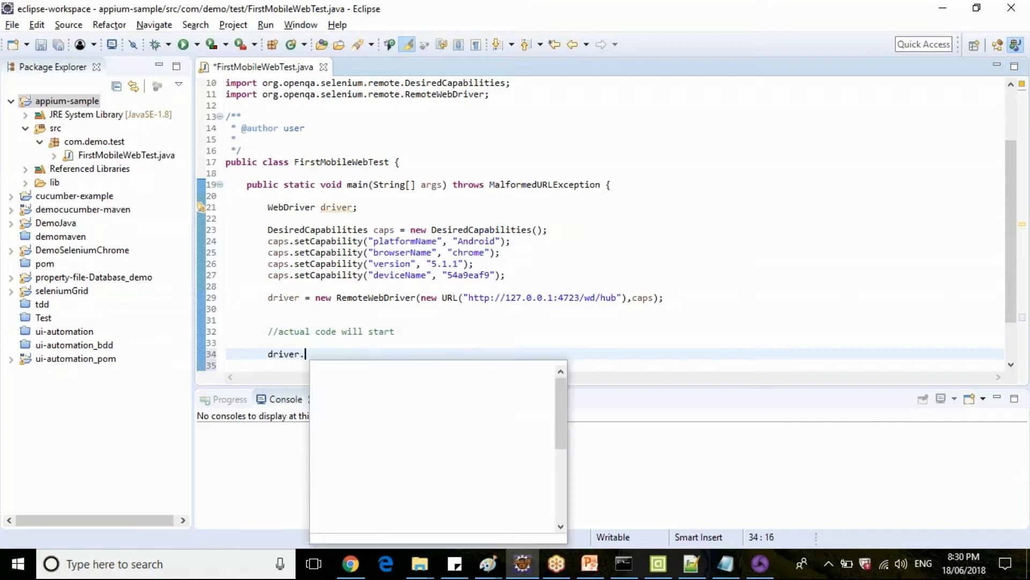
pyautogui.write('get("");')
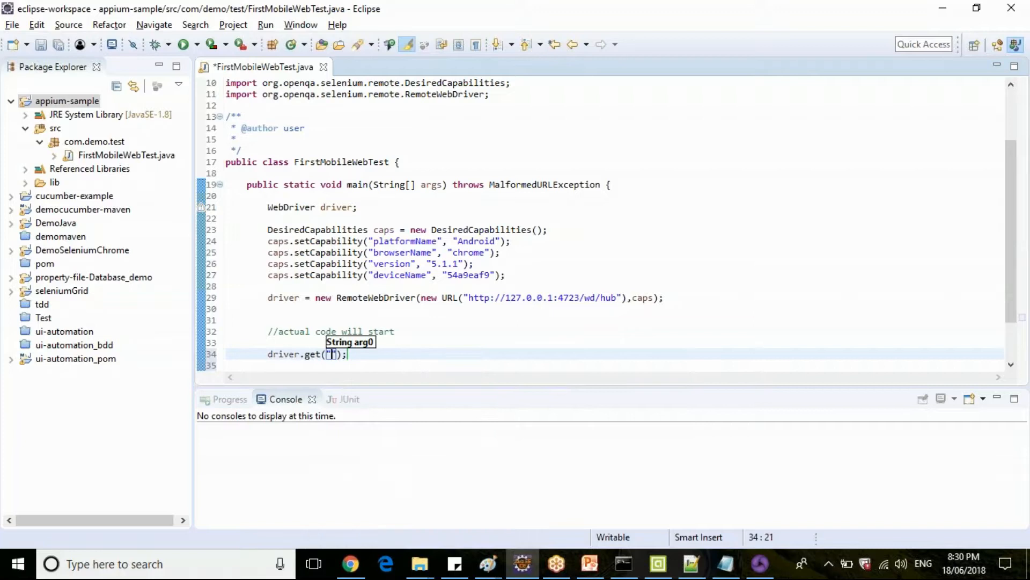
pyautogui.write('https')
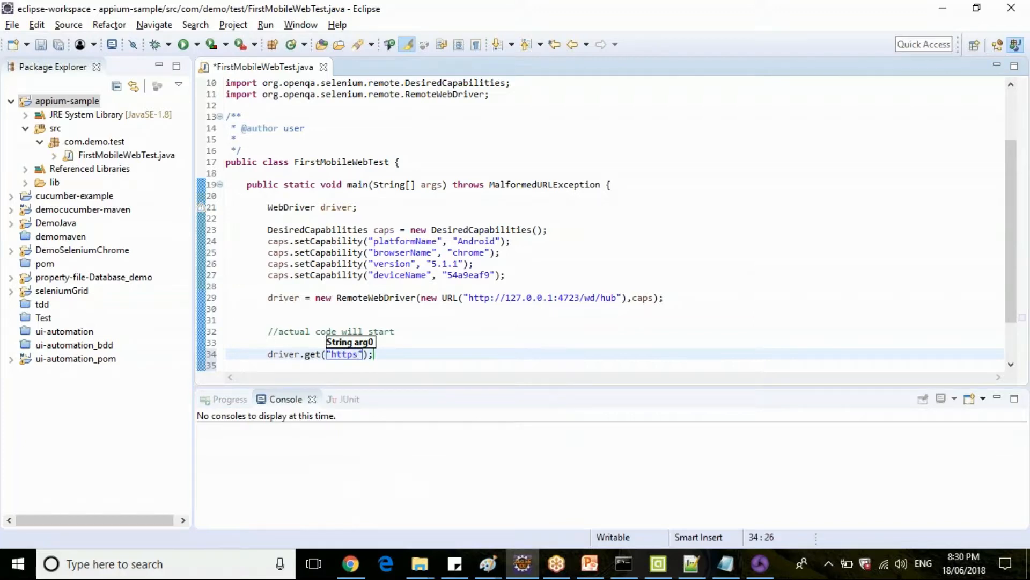
pyautogui.write('://www.google.com')
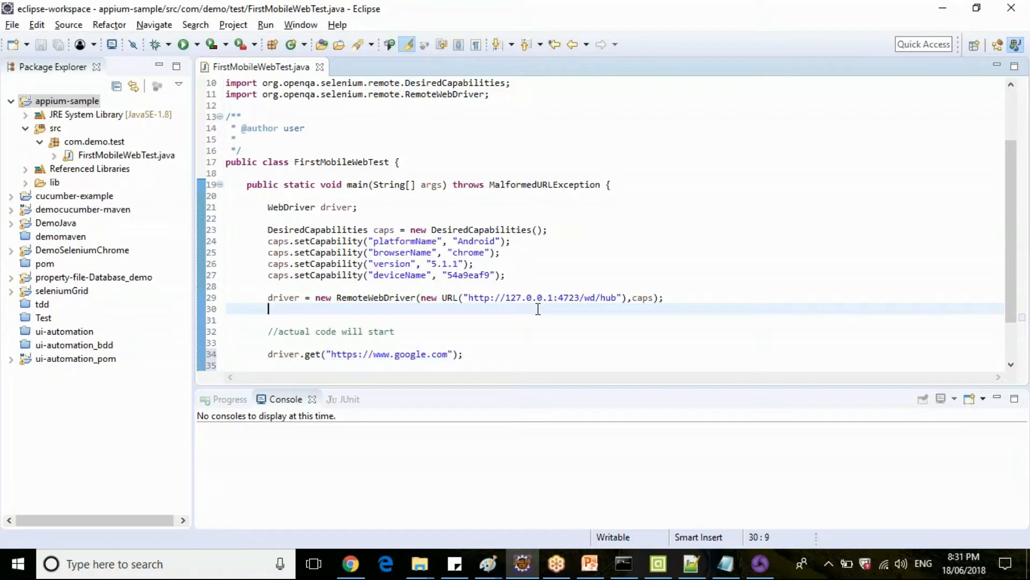
# Review the four capability lines and the hub URL, then switch toward running the test.
pyautogui.scroll(-3)
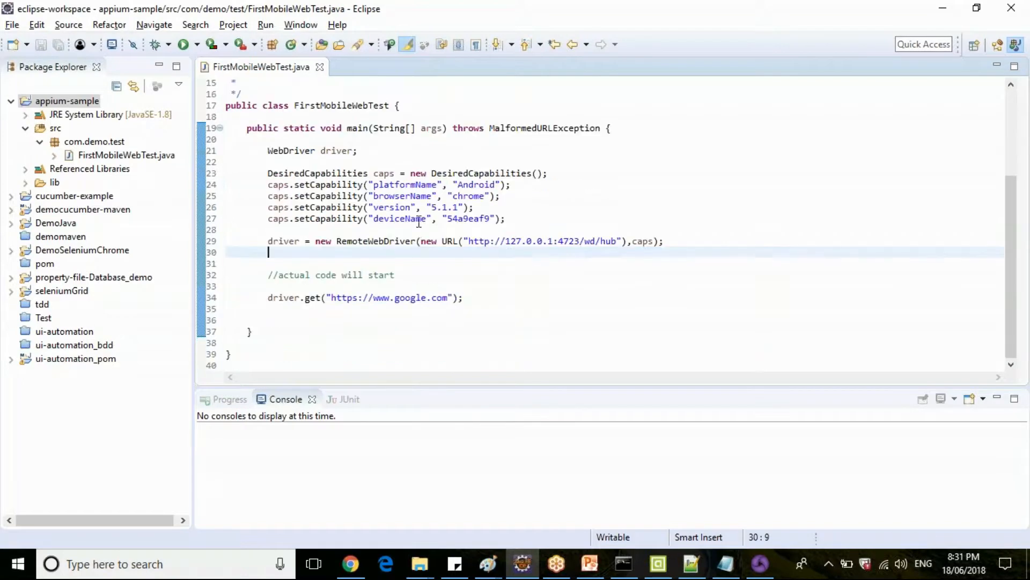
pyautogui.moveTo(268, 184); pyautogui.dragTo(504, 218)
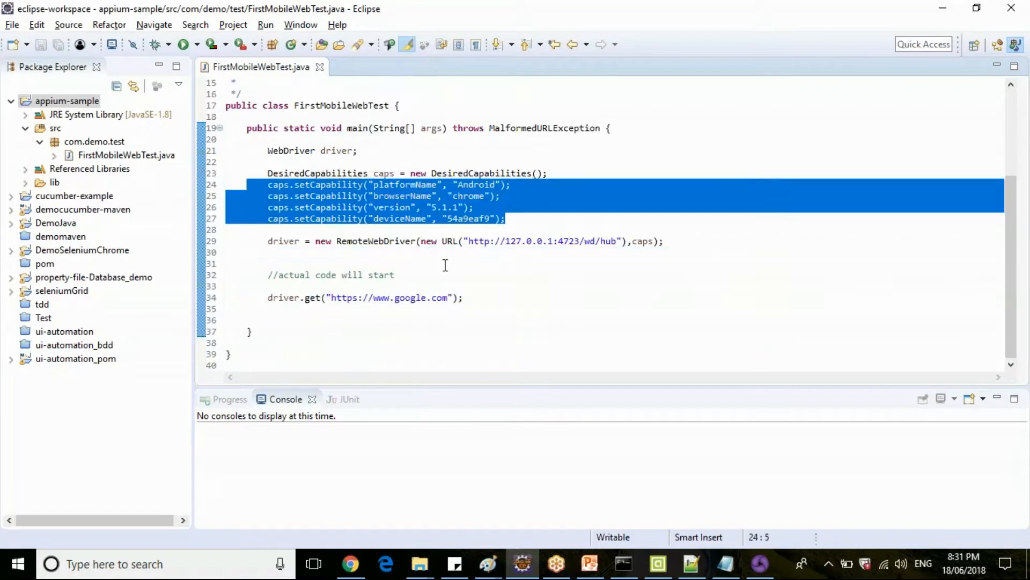
pyautogui.doubleClick(538, 240)
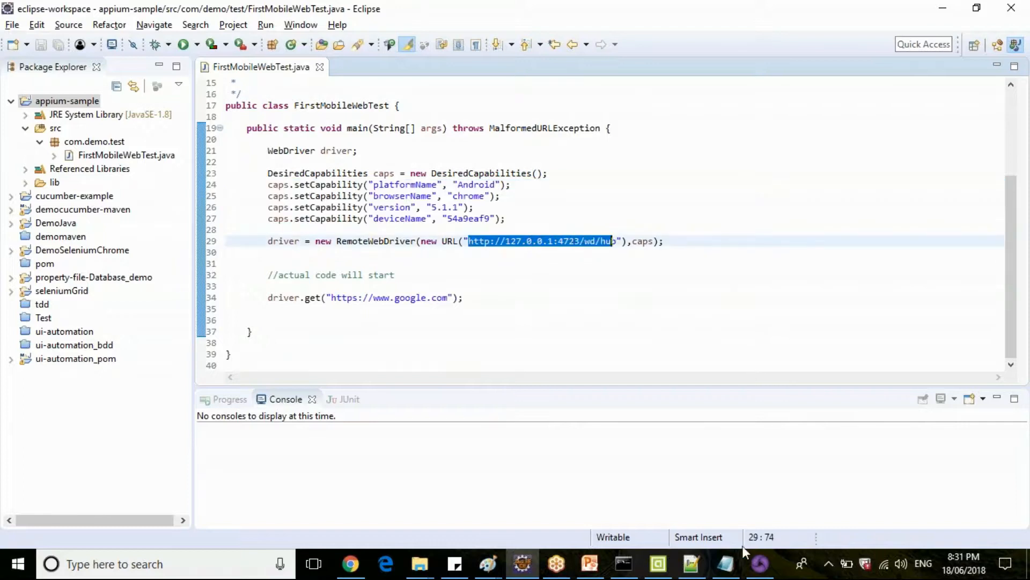
pyautogui.click(759, 563)
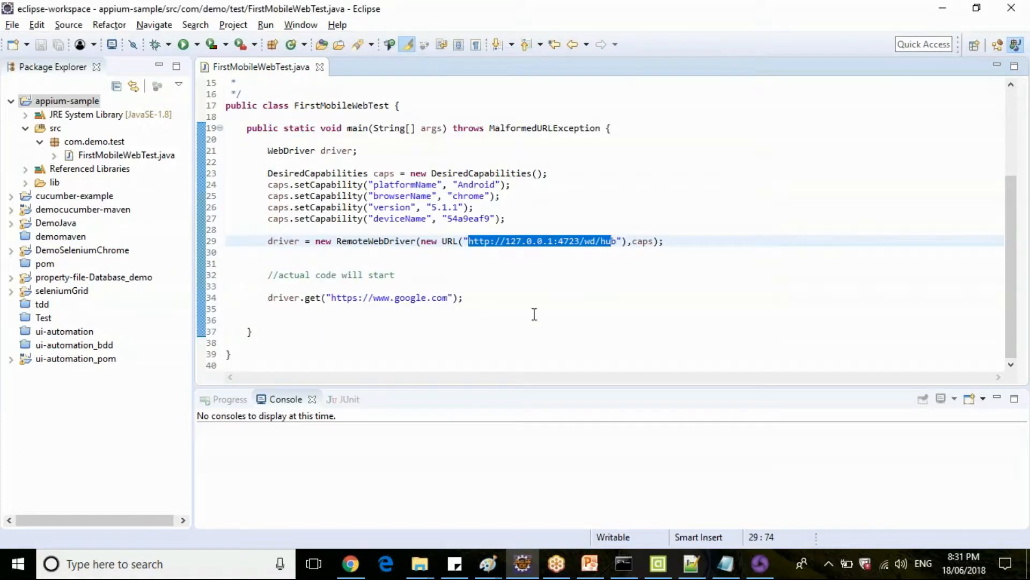
pyautogui.moveTo(531, 309)
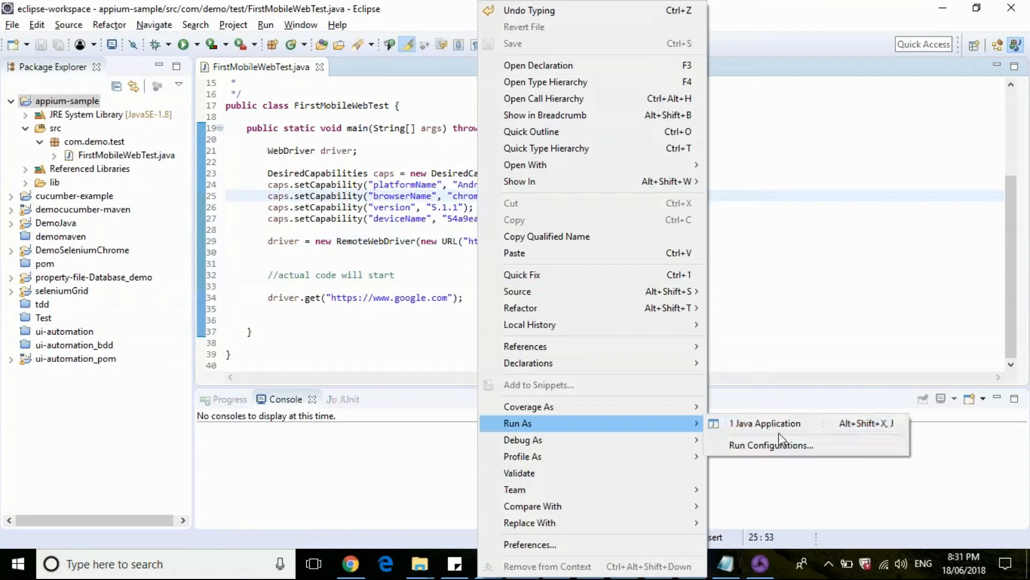
# Run the test as a Java application and add success println messages after driver start and URL launch.
pyautogui.click(764, 423)
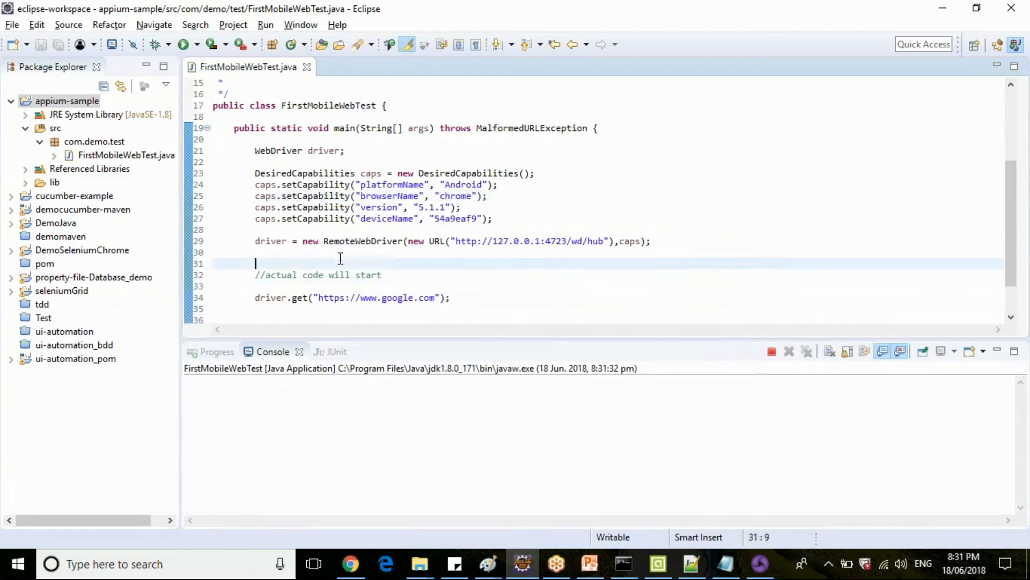
pyautogui.write('sys')
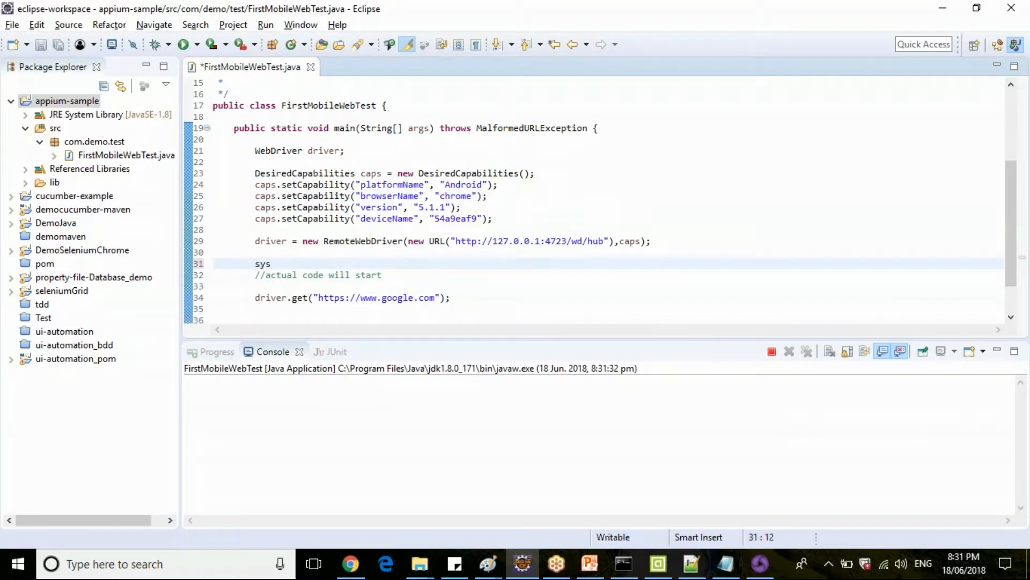
pyautogui.write('ou')
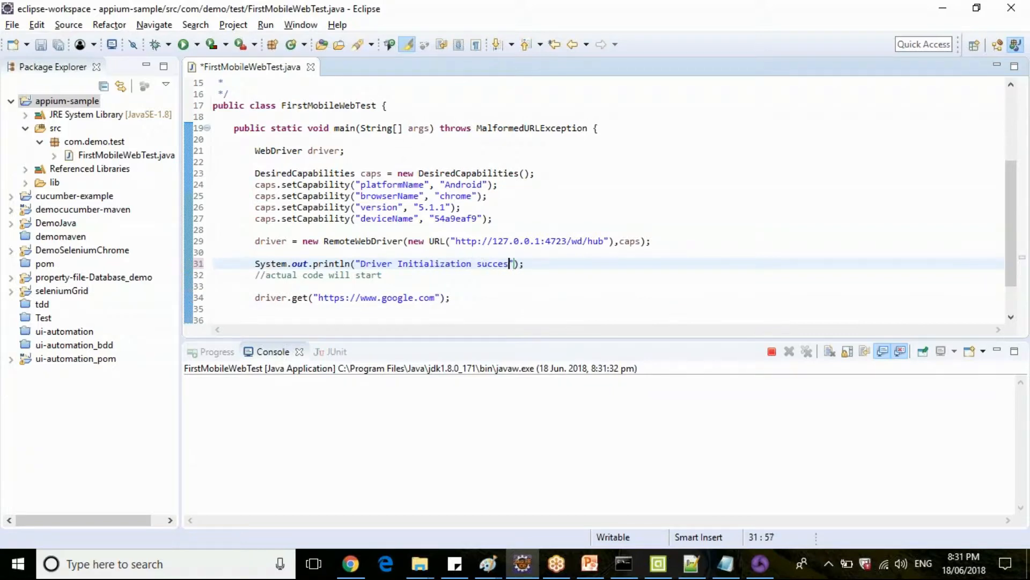
pyautogui.write('s')
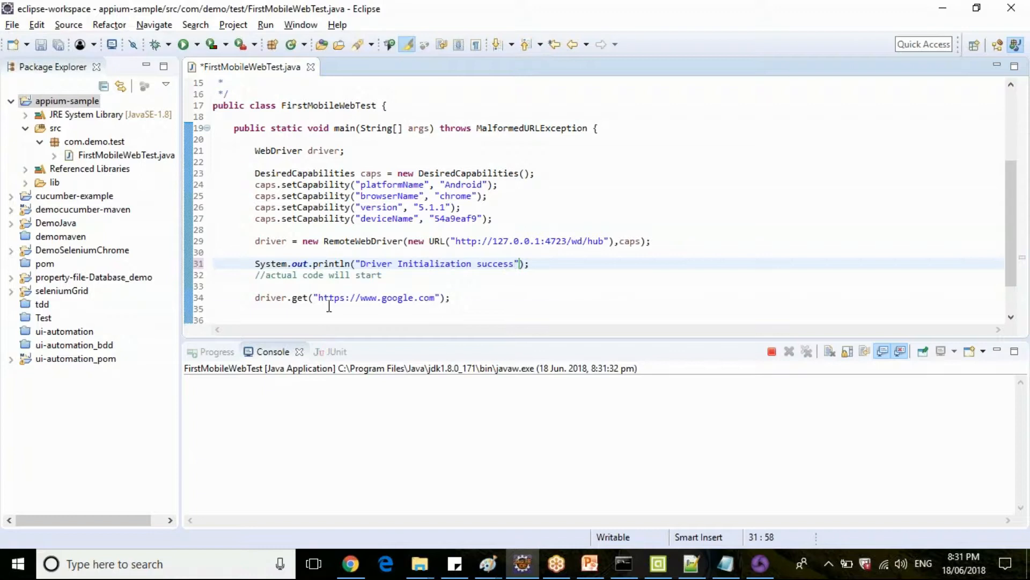
pyautogui.write('sysou')
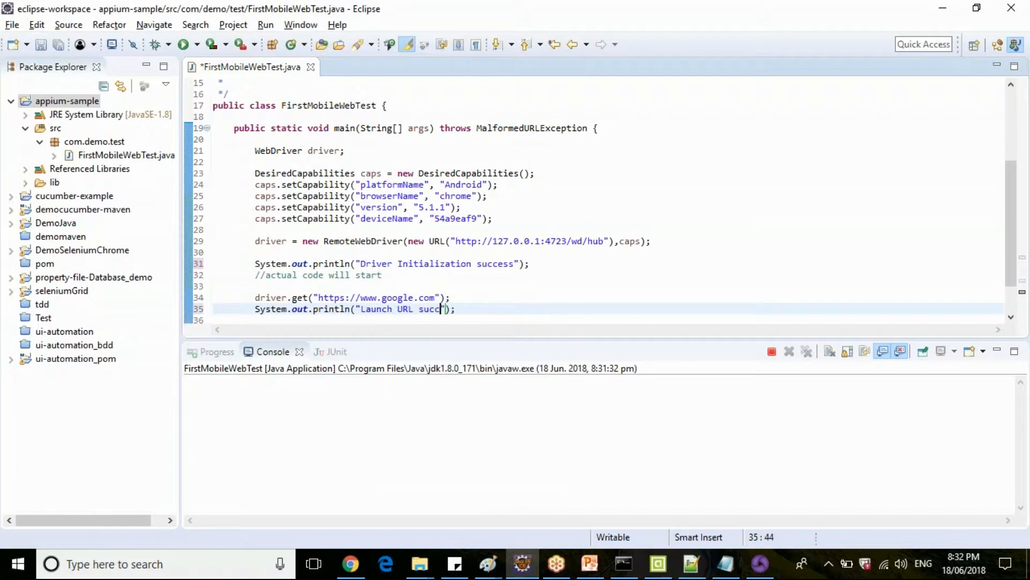
pyautogui.write('ess')
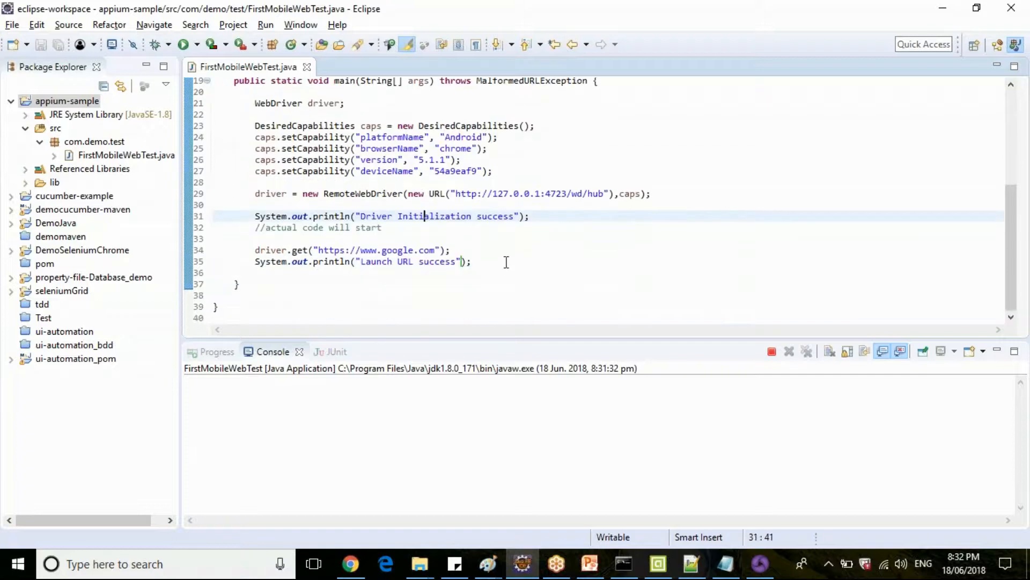
# Add driver.quit() followed by a 'Closed Driver' successfully message.
pyautogui.write('driver.quit();')
pyautogui.write('System.out.println();')
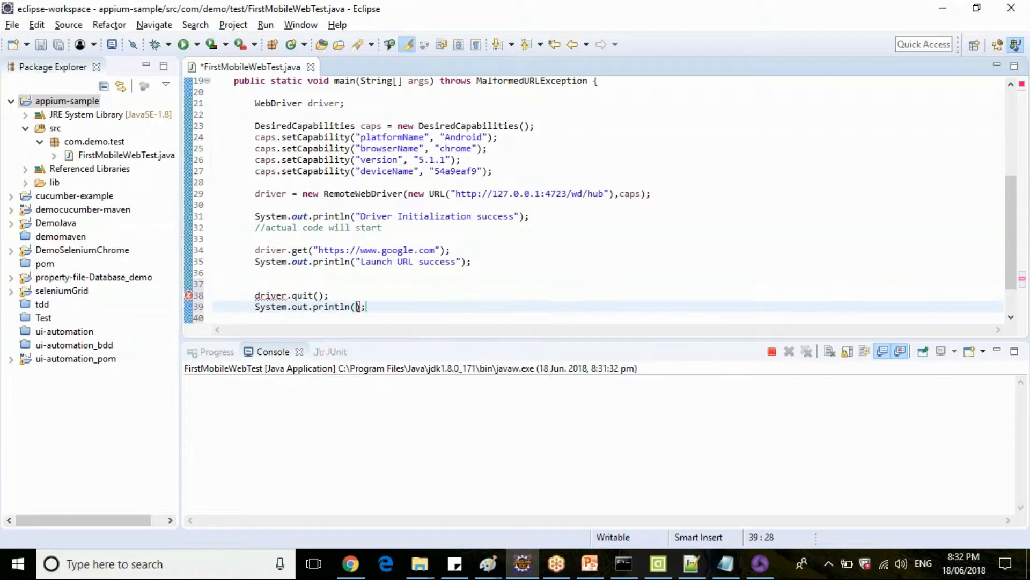
pyautogui.write('Closed "')
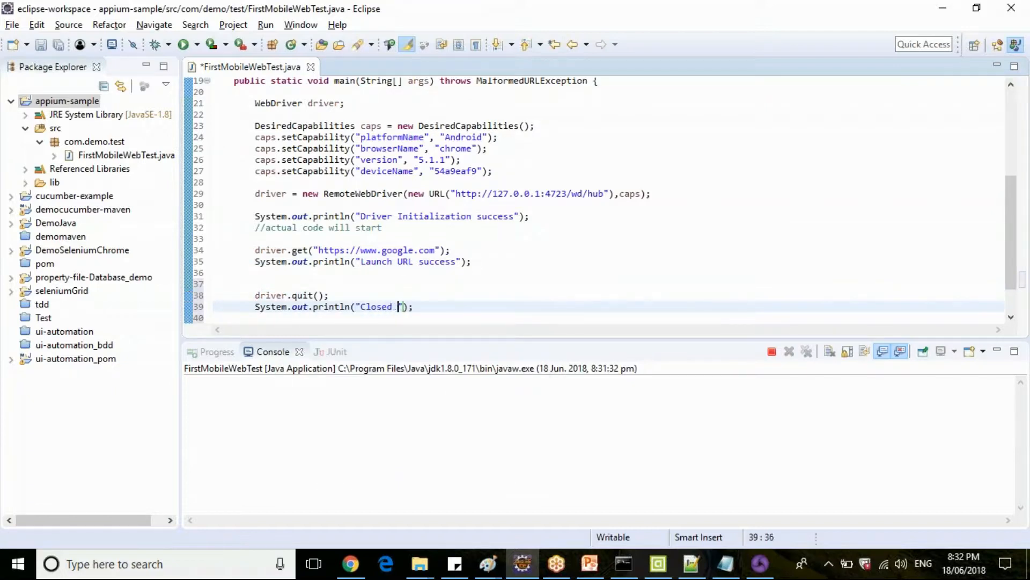
pyautogui.write('Driver successfu')
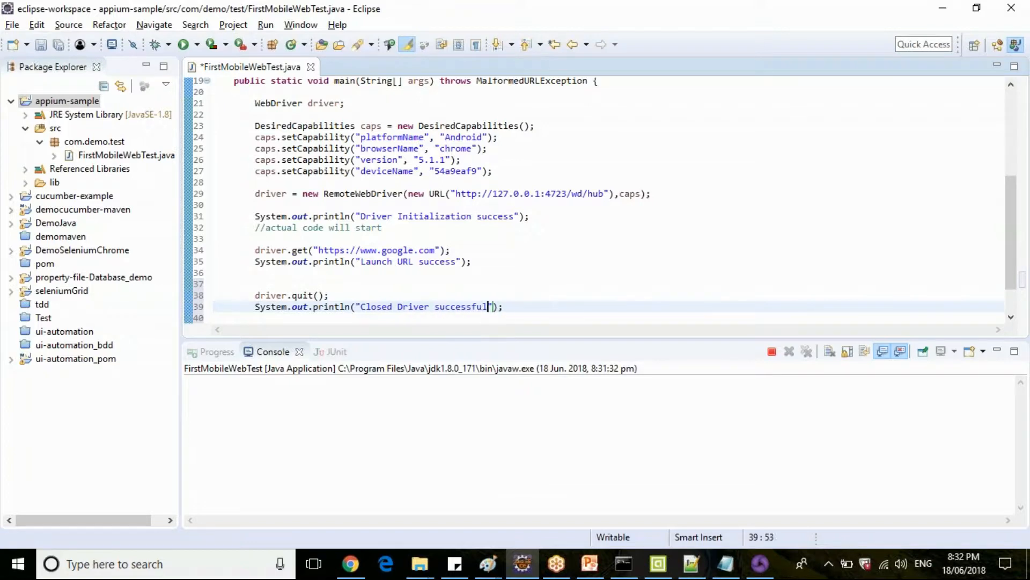
pyautogui.write('ly')
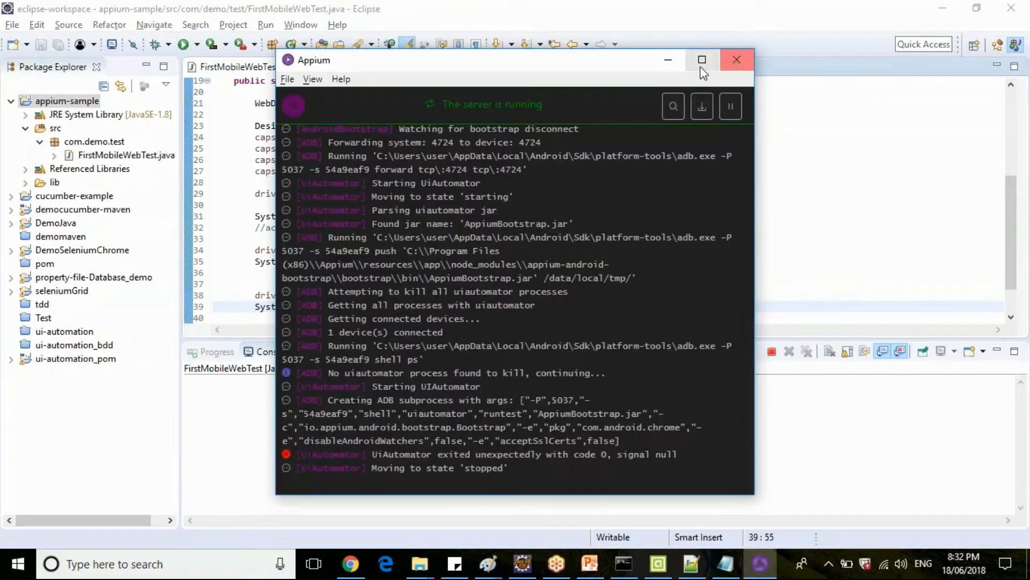
# Maximize the Appium log and select the adb.exe path among the session startup messages.
pyautogui.click(702, 60)
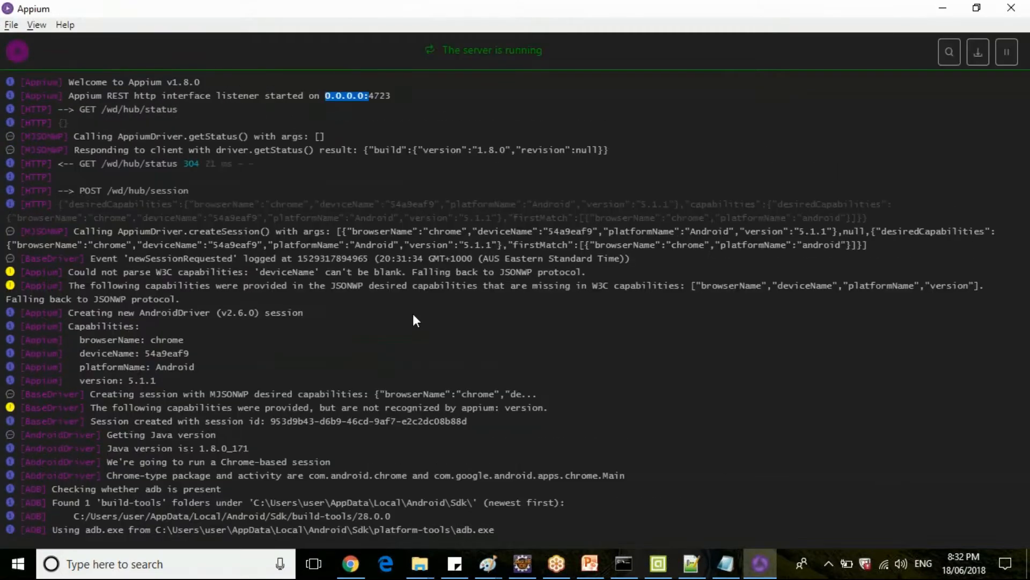
pyautogui.scroll(-3)
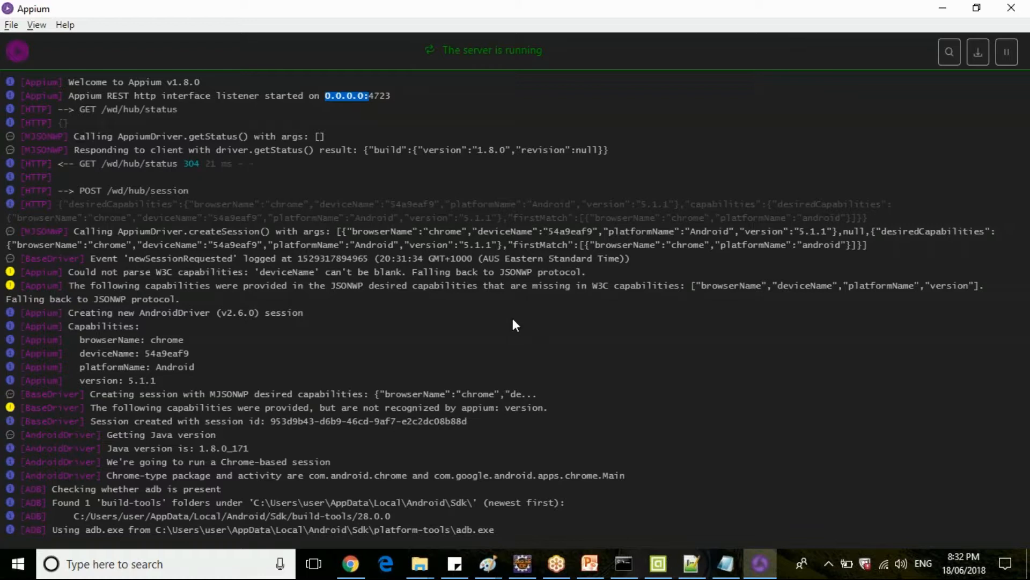
pyautogui.moveTo(349, 231)
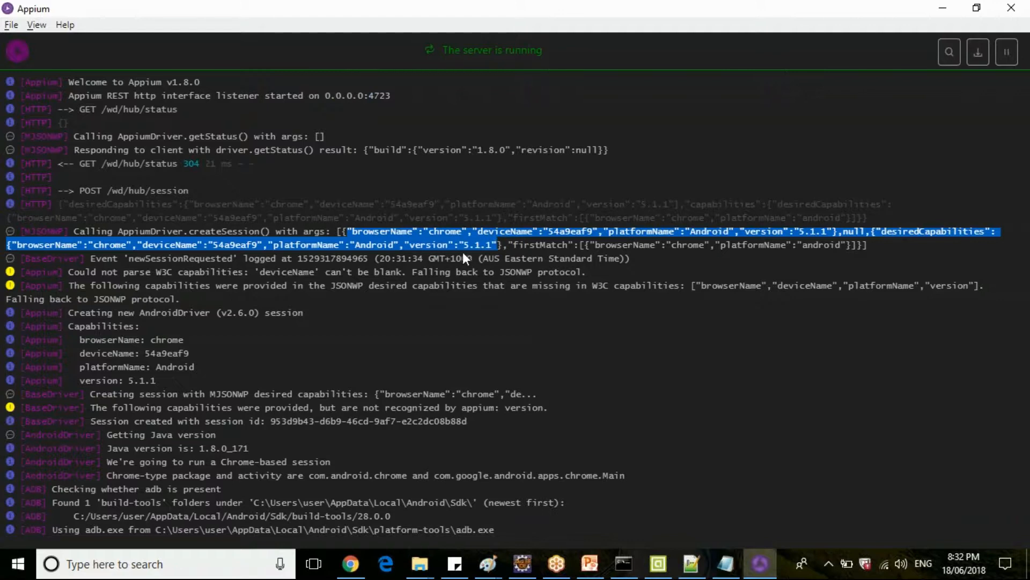
pyautogui.scroll(-3)
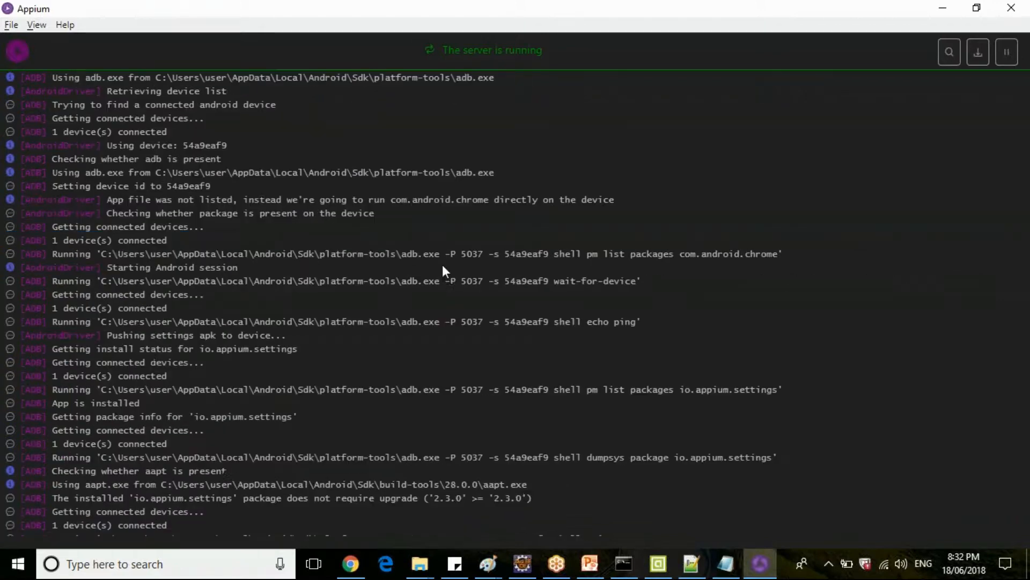
pyautogui.moveTo(111, 253); pyautogui.dragTo(365, 254)
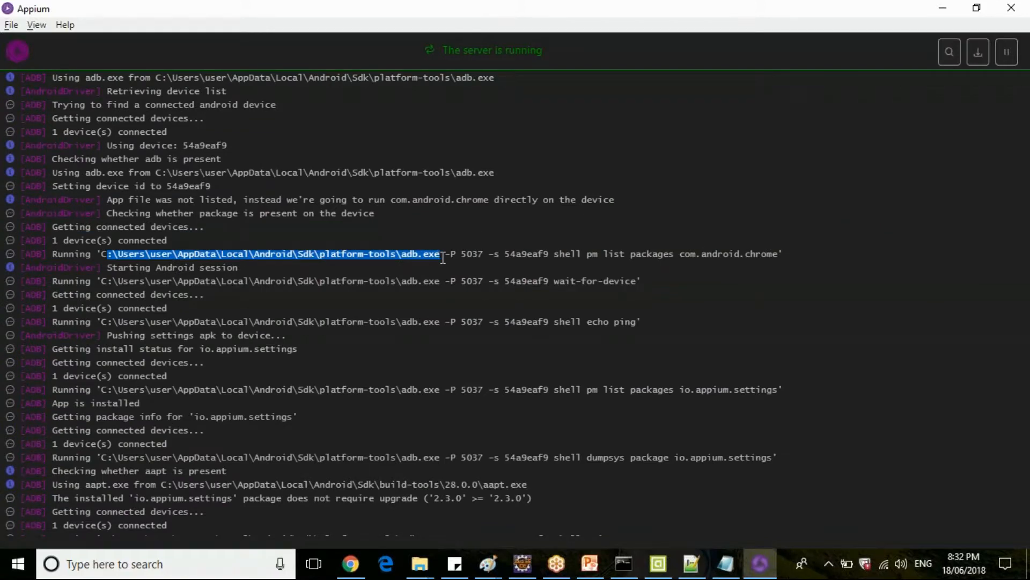
pyautogui.moveTo(432, 269)
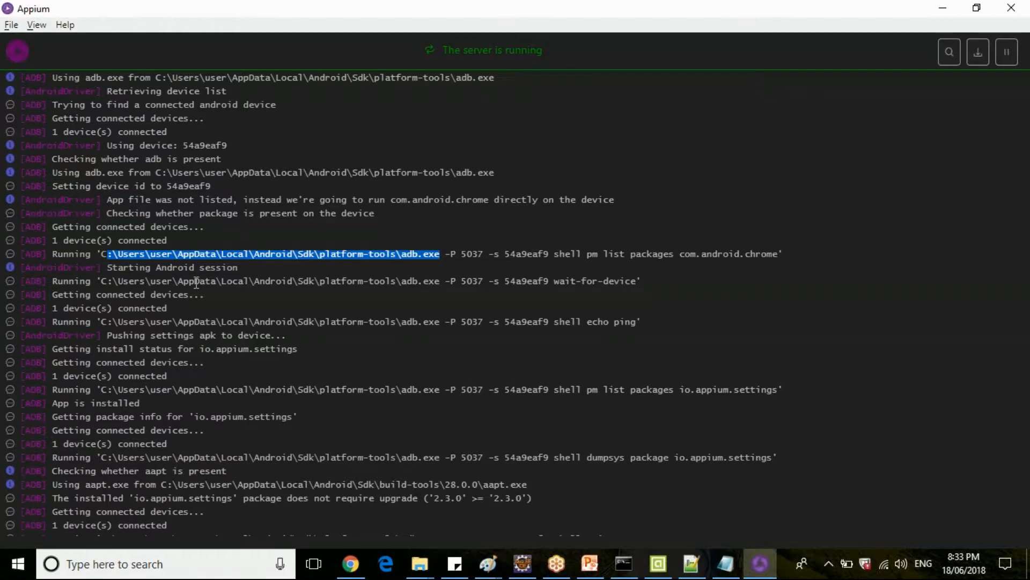
pyautogui.moveTo(210, 279)
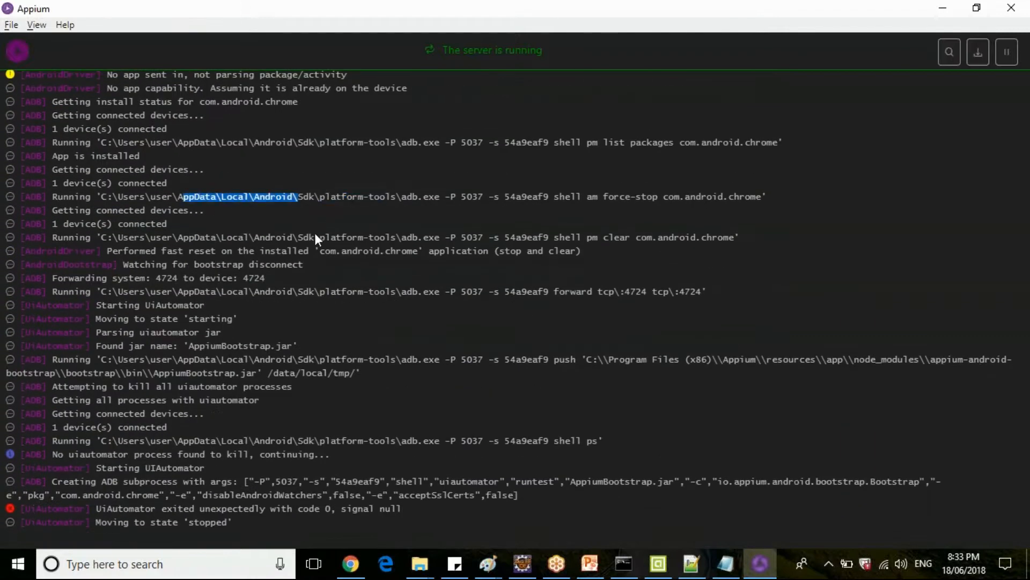
pyautogui.moveTo(418, 365)
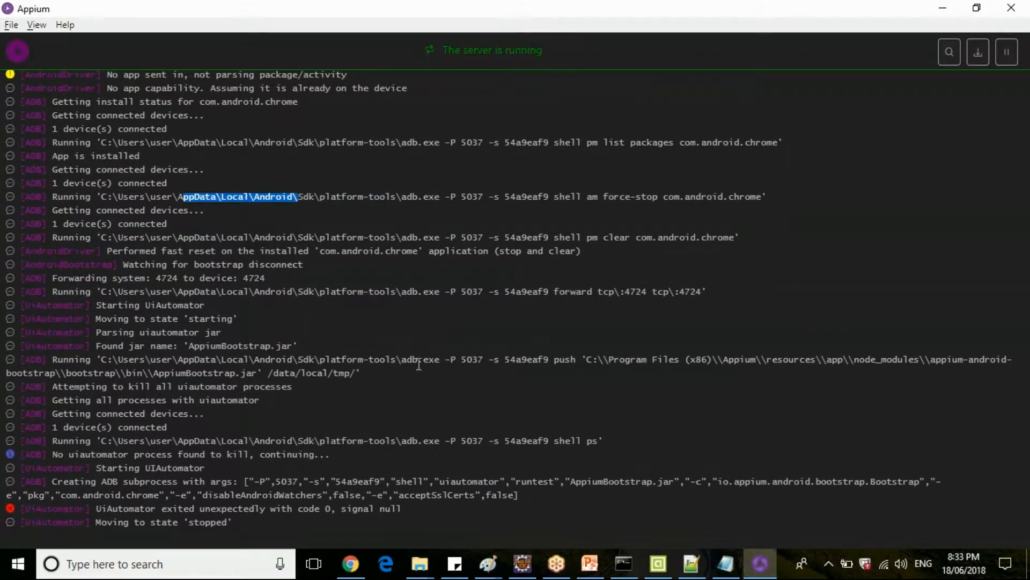
# Review later log lines through UiAutomator stopped, then briefly show and close the mirrored phone screen.
pyautogui.moveTo(236, 196); pyautogui.dragTo(204, 303)
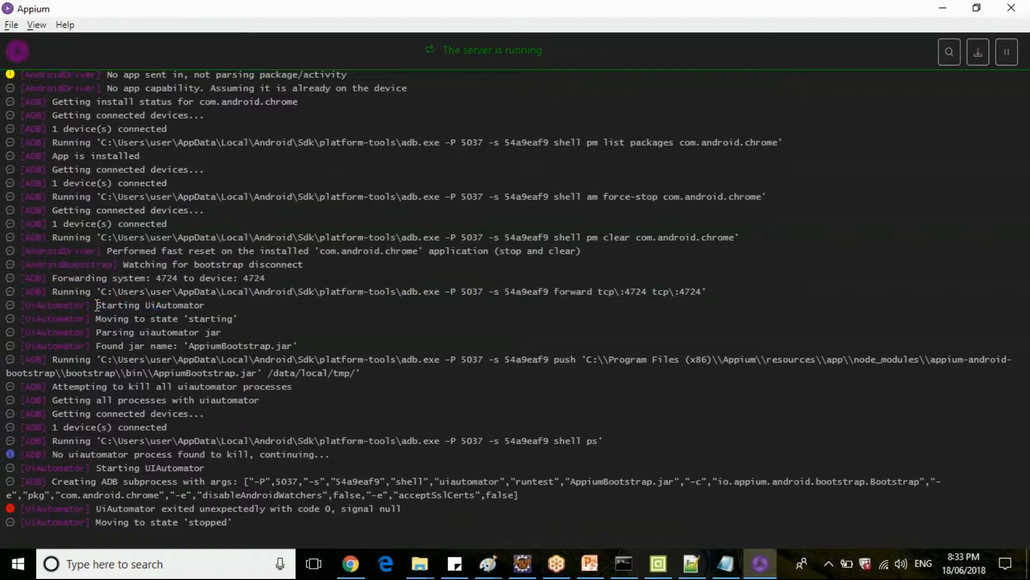
pyautogui.moveTo(96, 304); pyautogui.dragTo(257, 373)
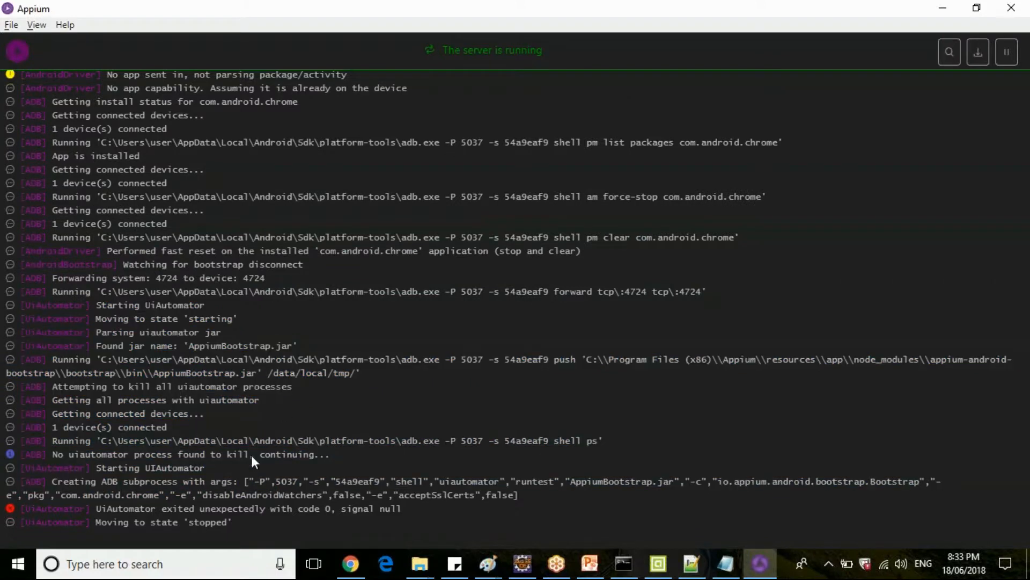
pyautogui.moveTo(102, 508)
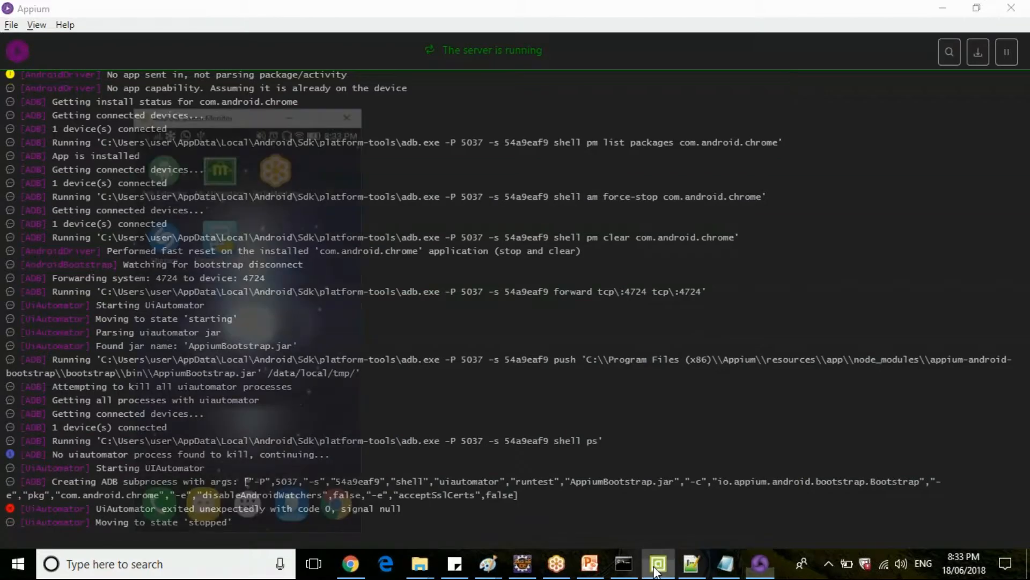
pyautogui.click(657, 564)
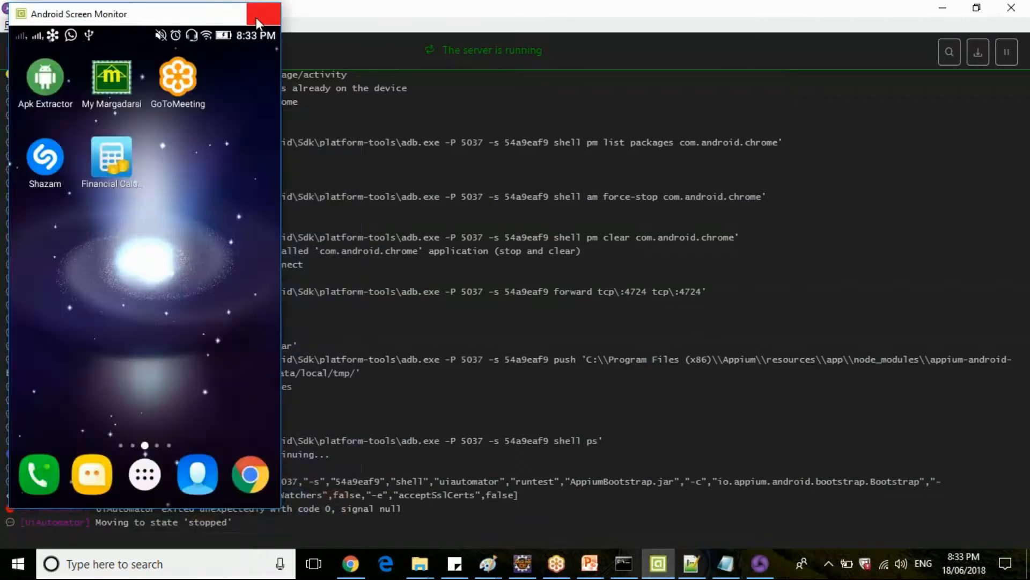
pyautogui.click(259, 14)
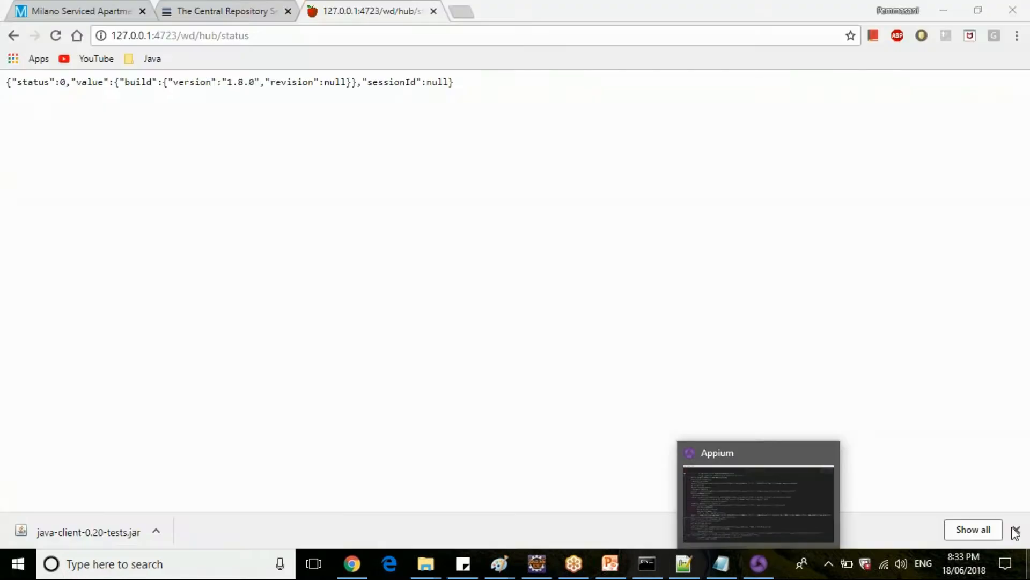
# Return to Eclipse and focus FirstMobileWebTest.java to run it.
pyautogui.click(425, 563)
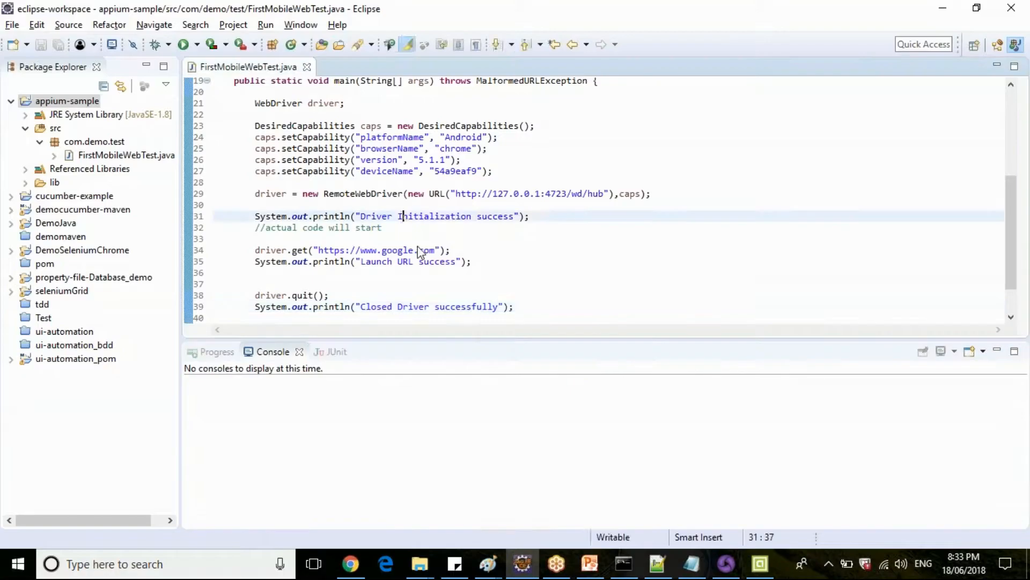
pyautogui.click(185, 44)
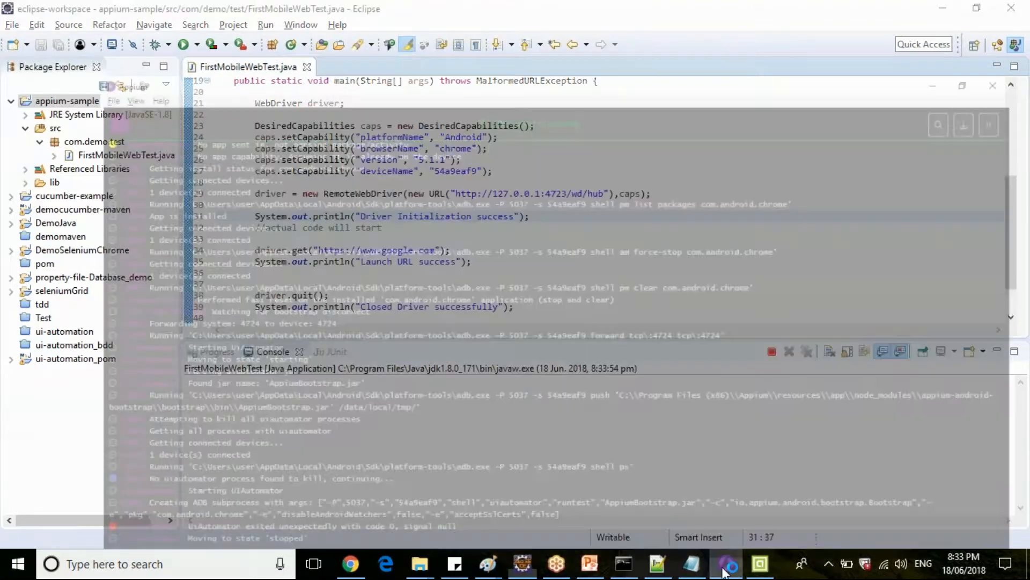
# In the Appium log, highlight the Chromedriver error for Chrome 53.0.2785 and its documentation link.
pyautogui.click(726, 564)
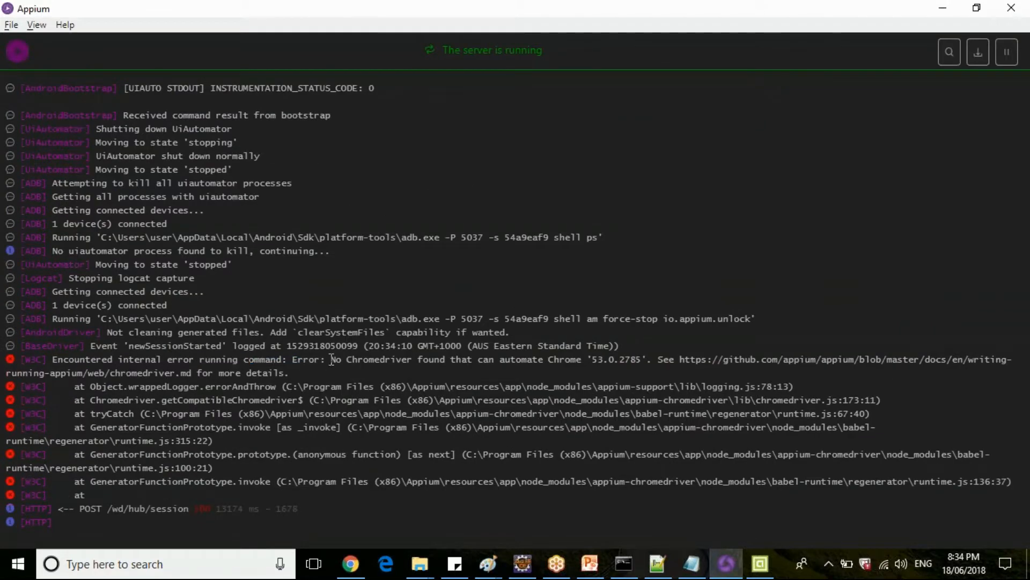
pyautogui.moveTo(331, 360); pyautogui.dragTo(619, 360)
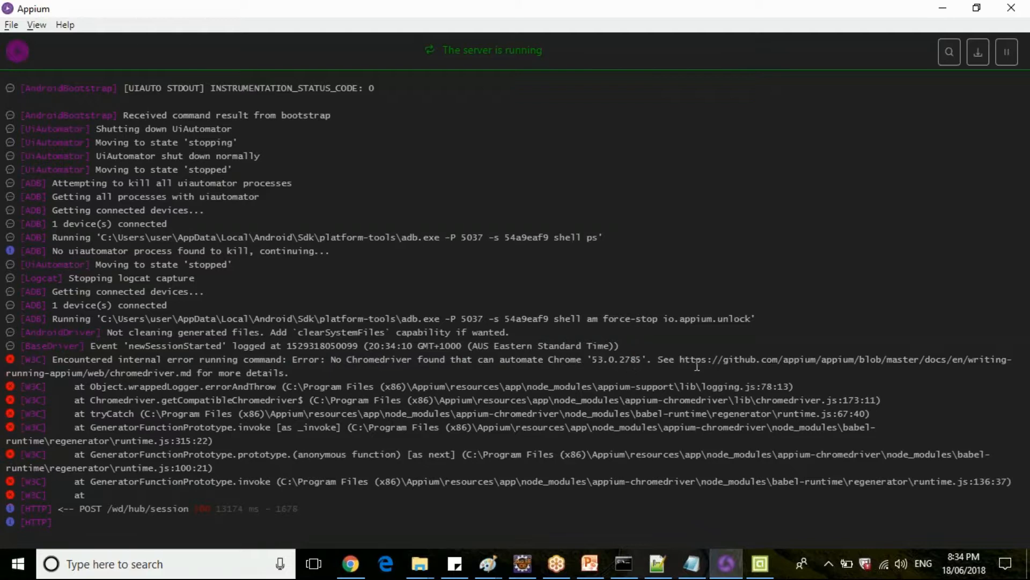
pyautogui.moveTo(681, 360); pyautogui.dragTo(907, 360)
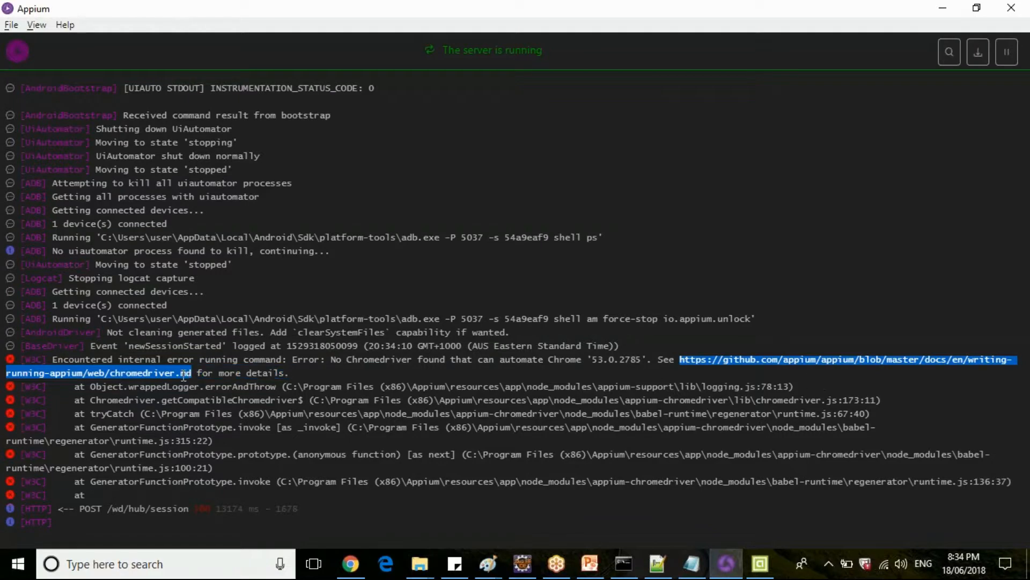
pyautogui.rightClick(148, 372)
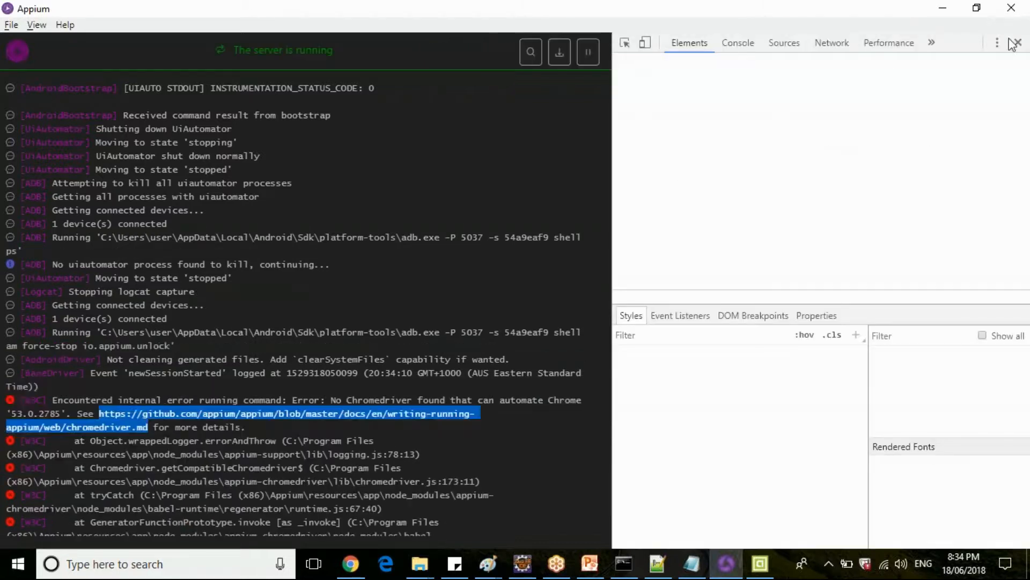
pyautogui.click(1018, 43)
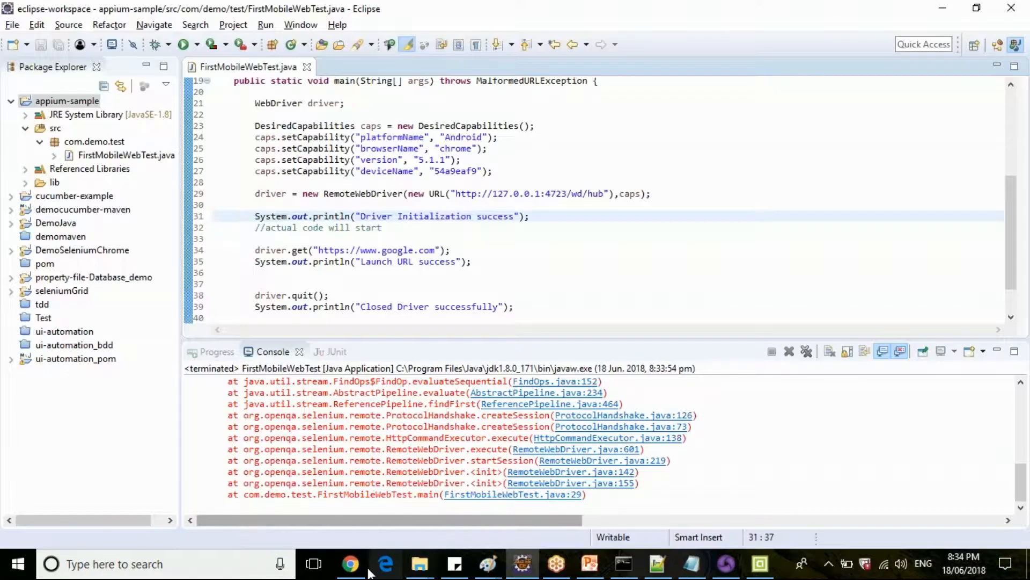
# Open Appium's chromedriver.md documentation URL in a second Chrome tab.
pyautogui.click(349, 564)
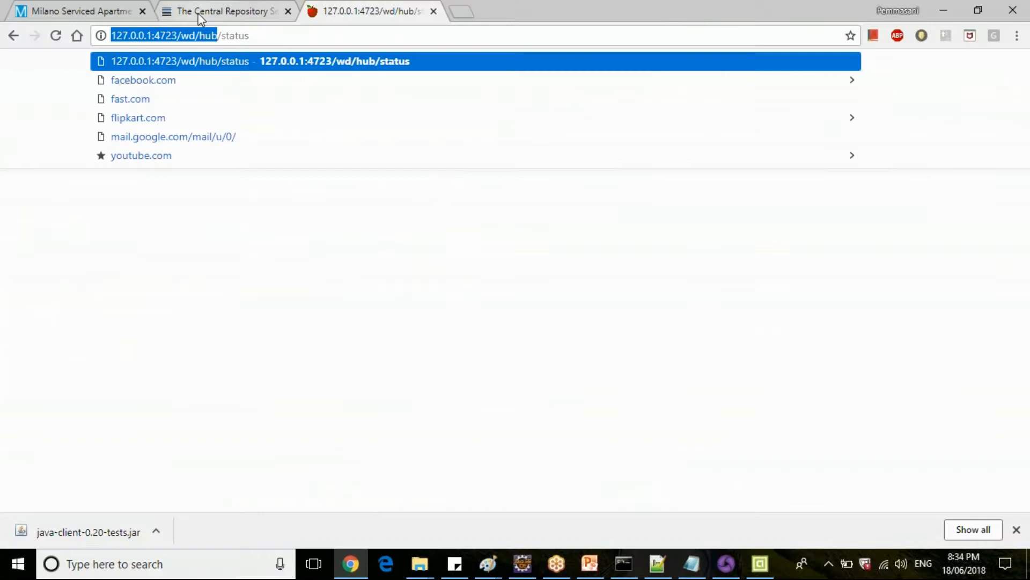
pyautogui.click(223, 11)
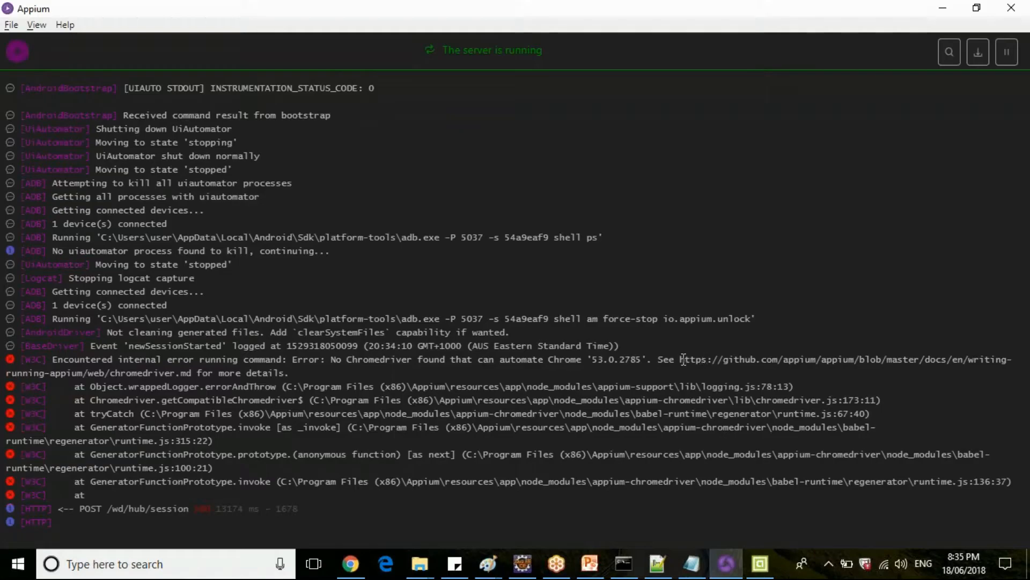
pyautogui.moveTo(682, 359); pyautogui.dragTo(193, 372)
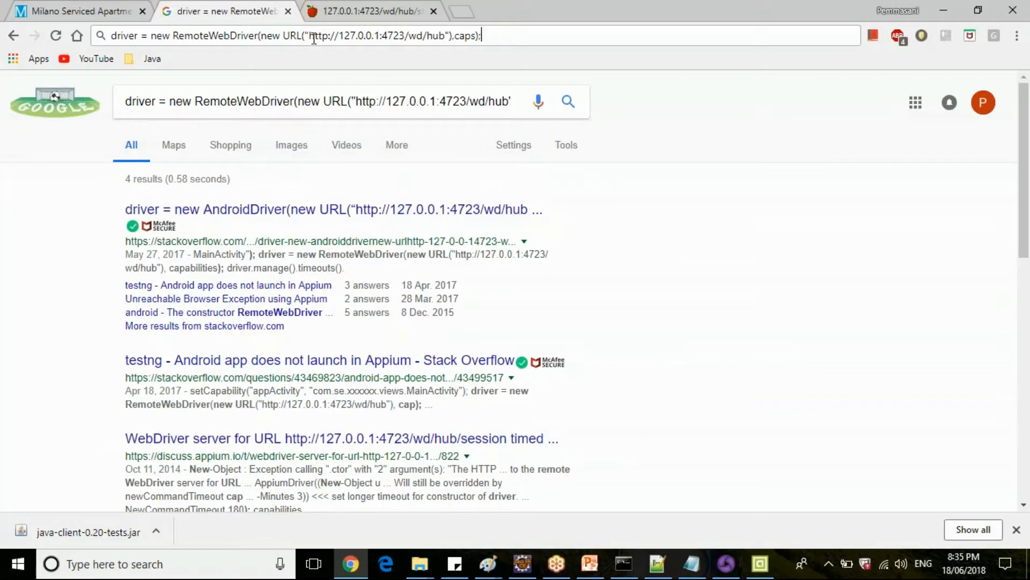
pyautogui.write('https://github.com/appium/appium/blob/master/docs/en/writing-running-appium/web/chromedriver.md')
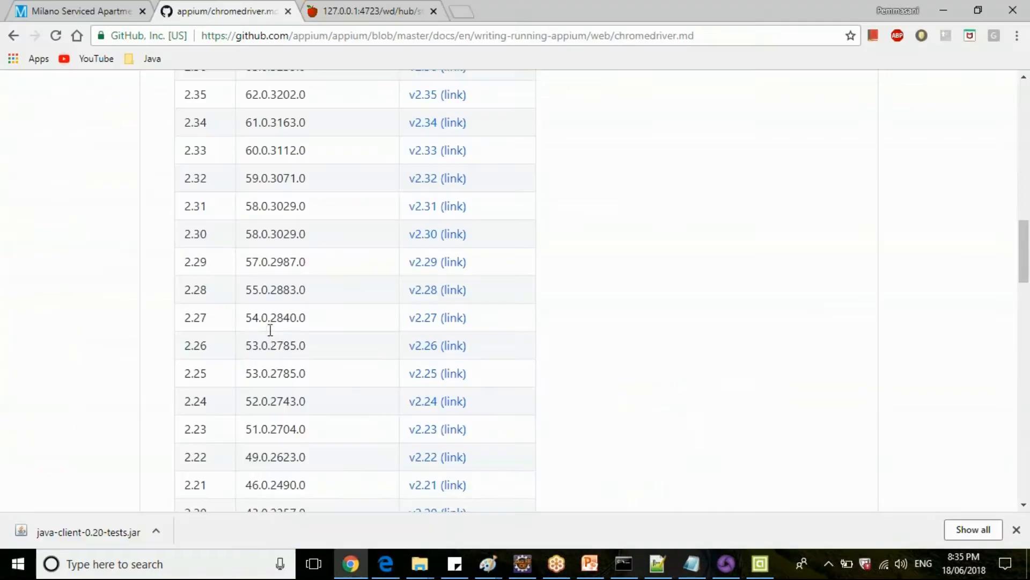
# From the 53.0.2785.0 / 2.26 table row, download the Windows build of Chromedriver 2.26.
pyautogui.doubleClick(276, 345)
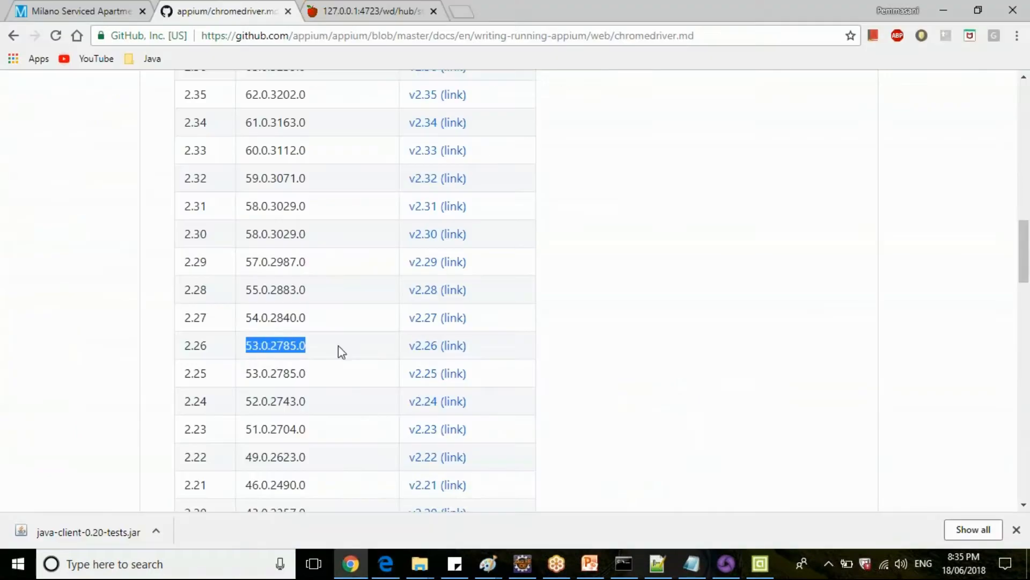
pyautogui.click(436, 344)
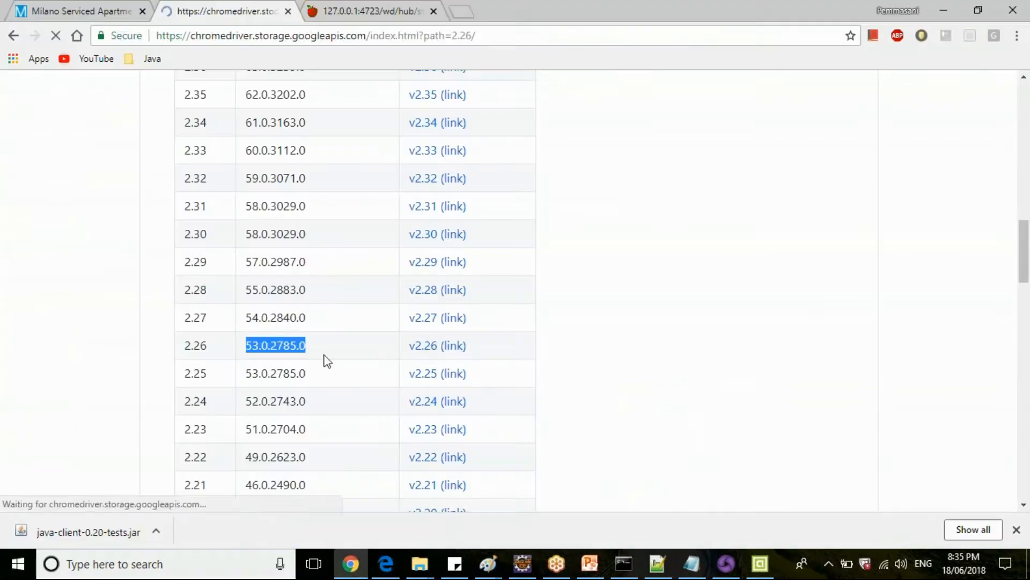
pyautogui.click(437, 345)
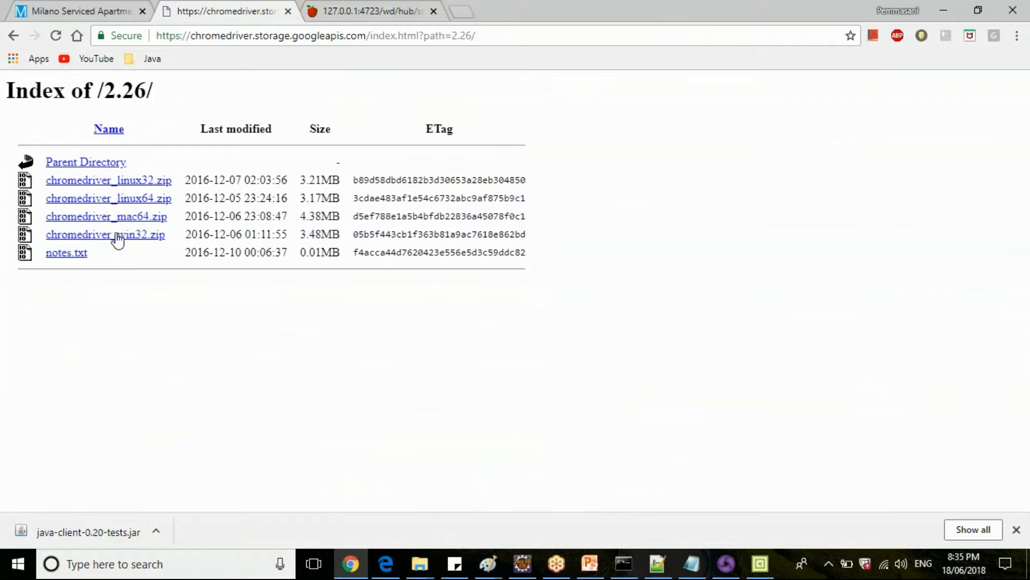
pyautogui.click(105, 235)
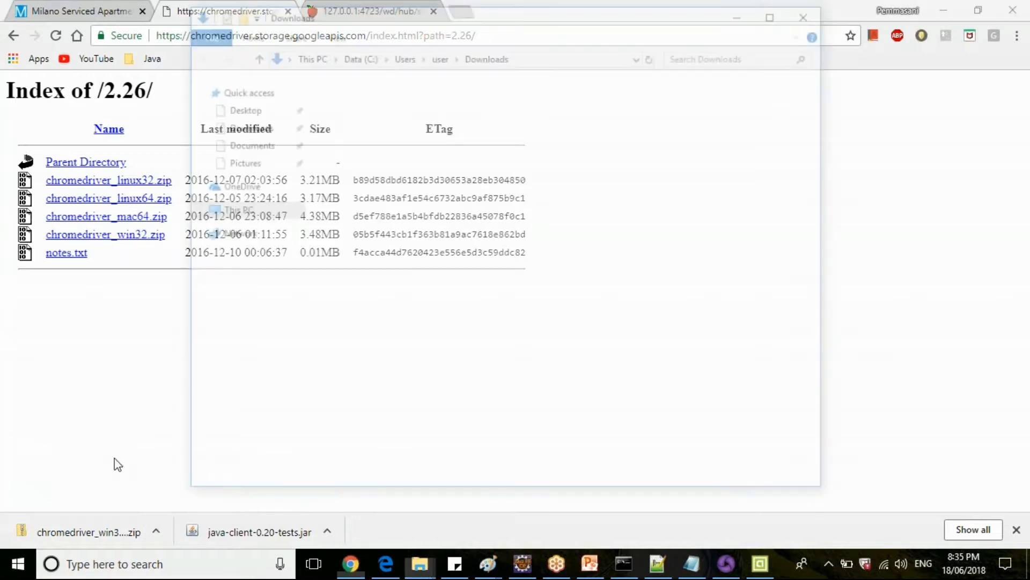
# Extract chromedriver_win32.zip in Downloads to reveal the new chromedriver application.
pyautogui.rightClick(378, 467)
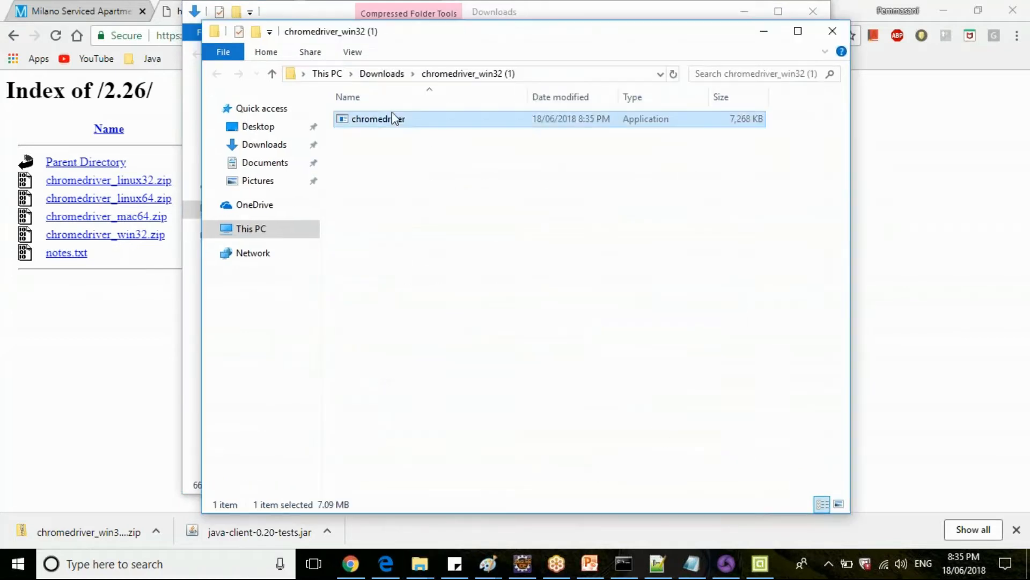
pyautogui.rightClick(378, 120)
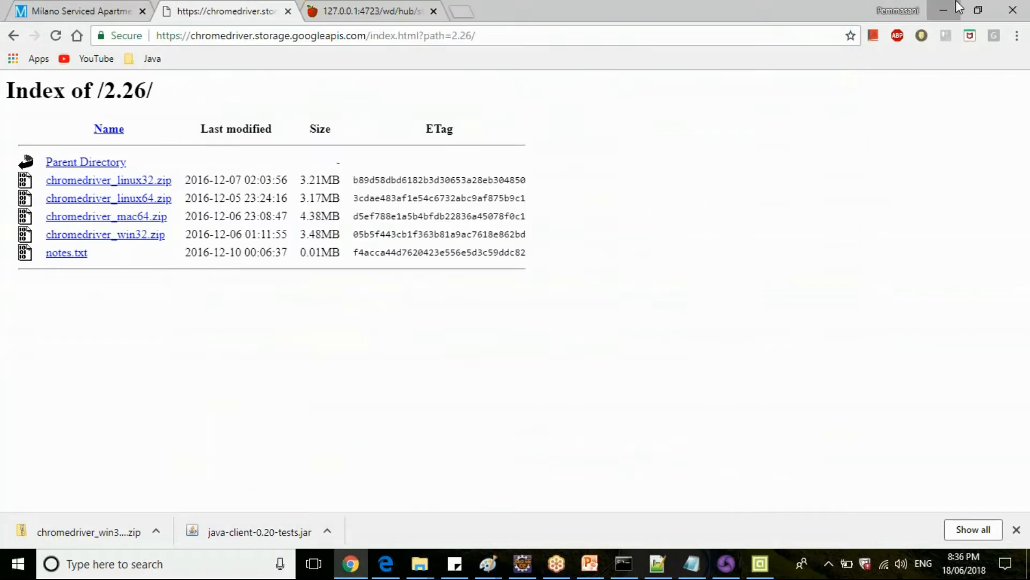
# Minimize Chrome and select the appium-chromedriver install path in the Appium log.
pyautogui.click(385, 563)
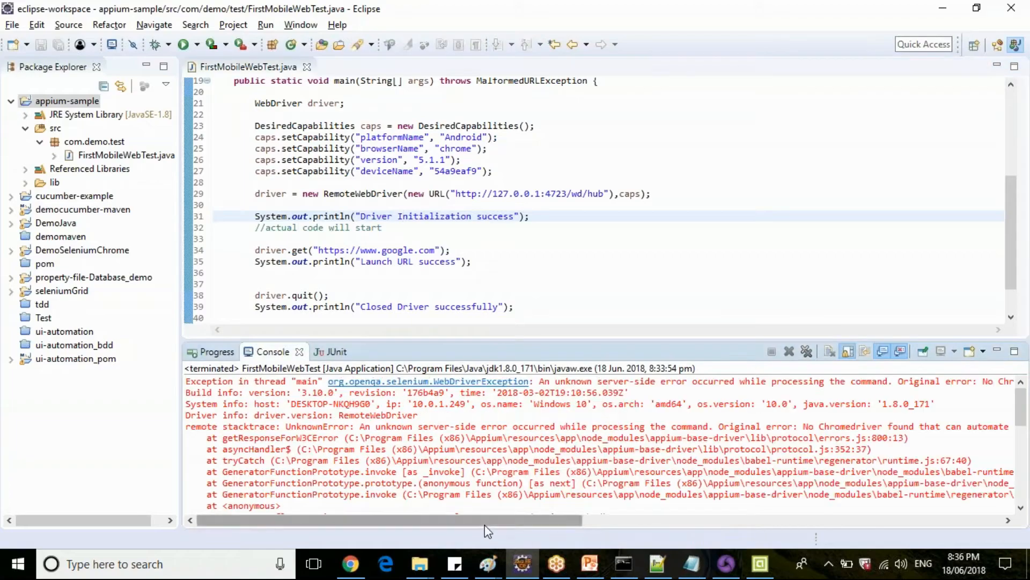
pyautogui.doubleClick(322, 448)
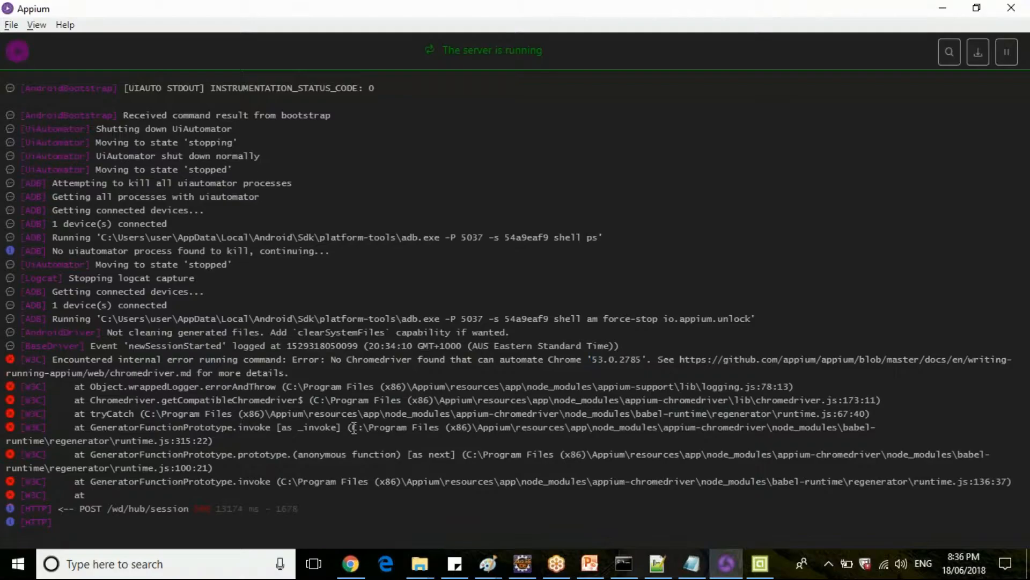
pyautogui.moveTo(352, 427); pyautogui.dragTo(825, 427)
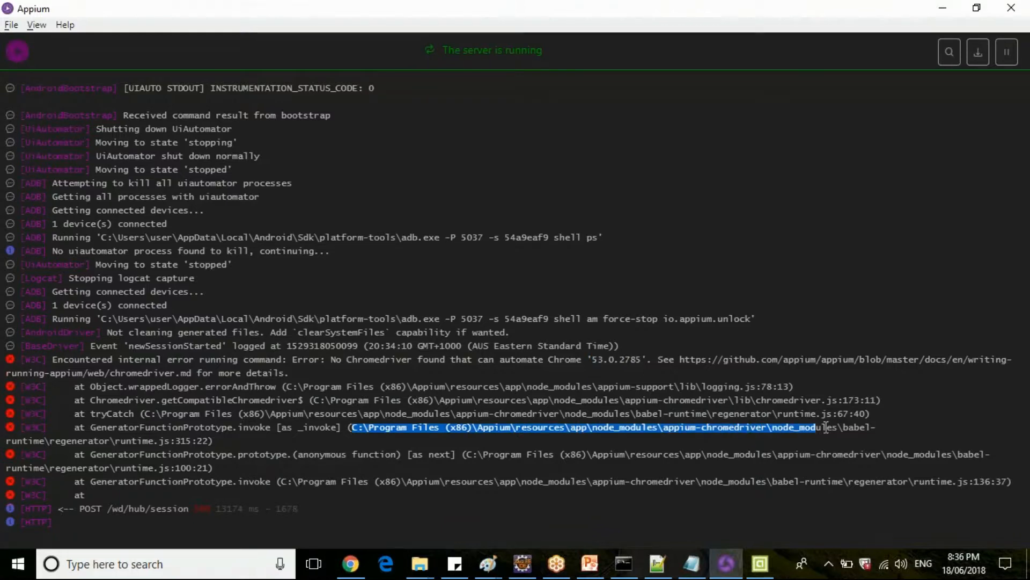
pyautogui.moveTo(828, 431)
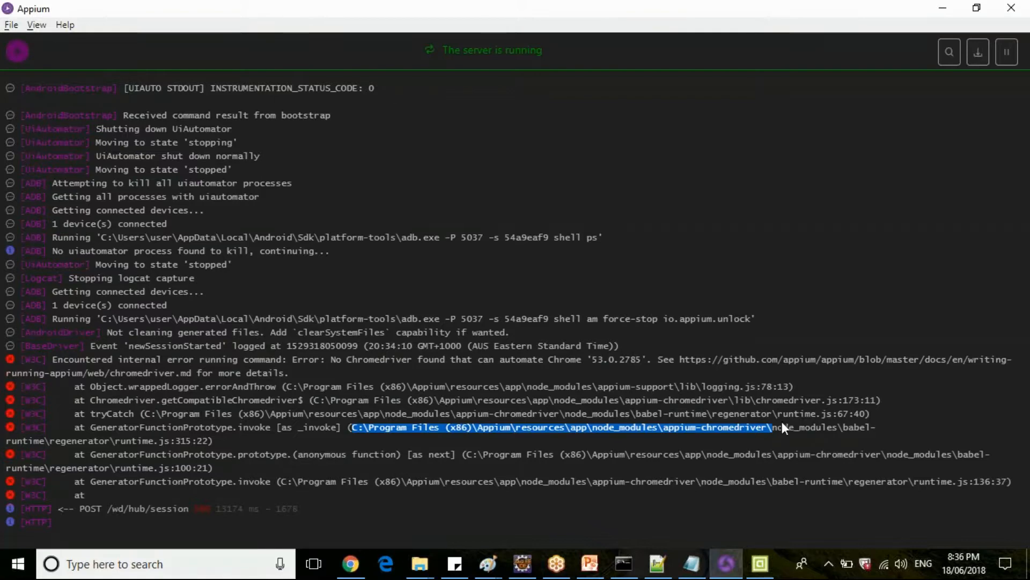
pyautogui.moveTo(420, 563)
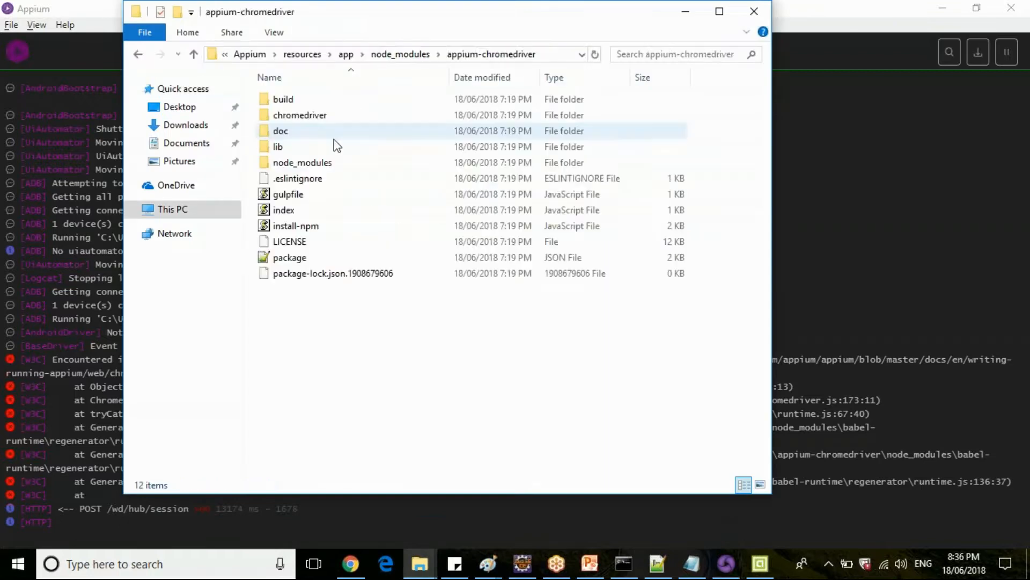
# In the win folder, rename chromedriver to chromedriver_old and move the new ChromeDriver 2.26 in.
pyautogui.doubleClick(299, 115)
pyautogui.write('chromedriver_old')
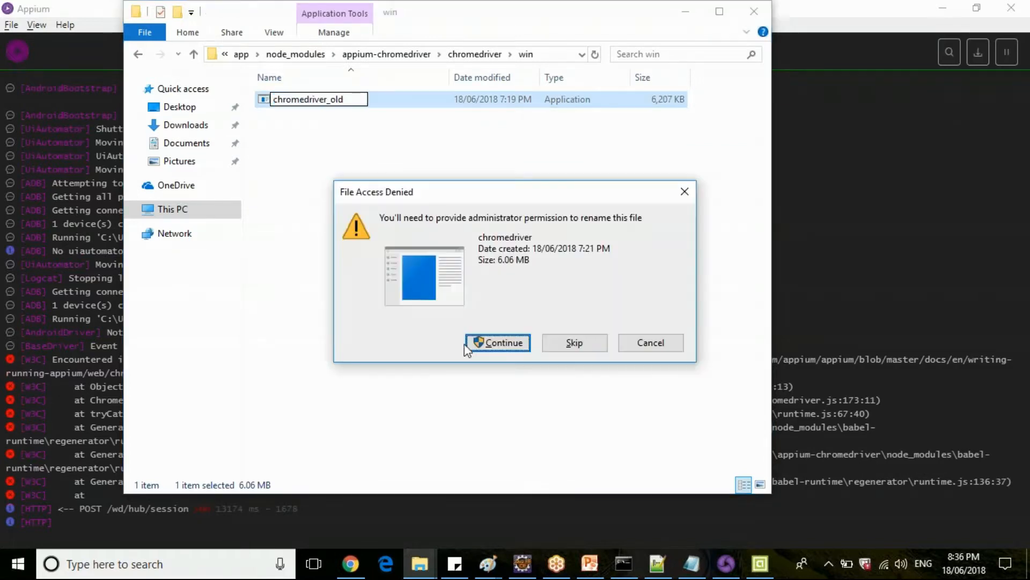
pyautogui.click(503, 342)
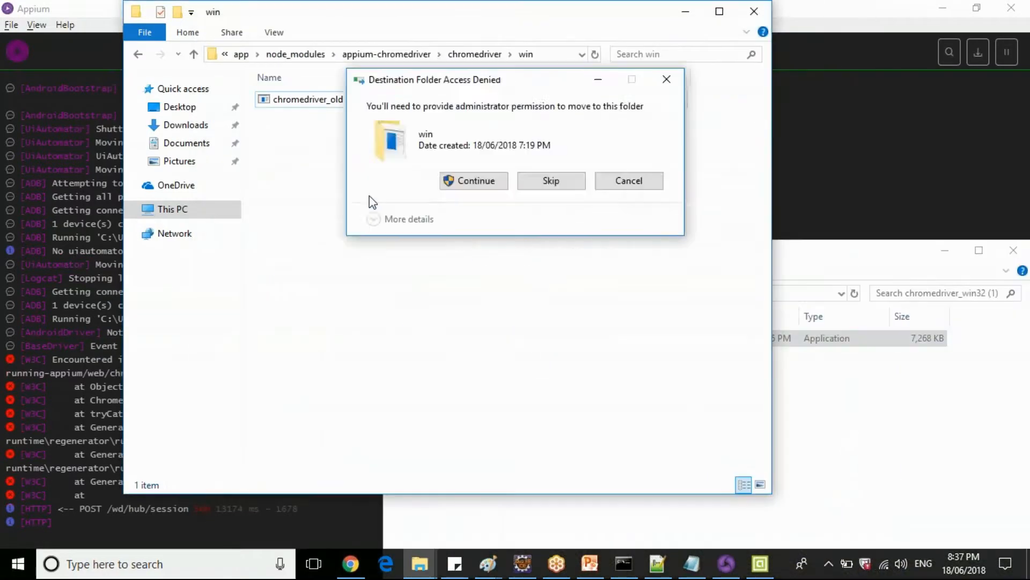
pyautogui.click(474, 180)
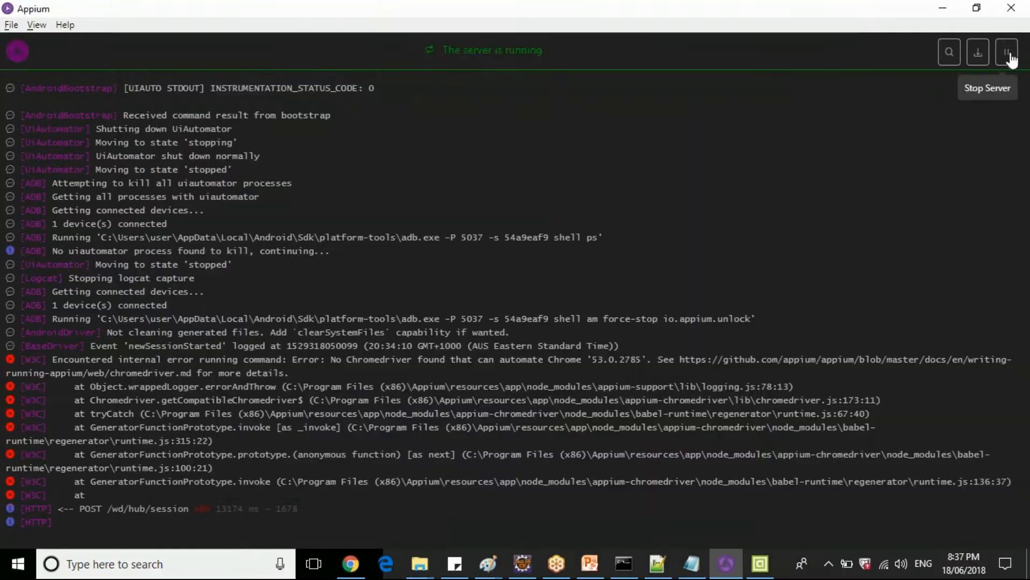
# Stop the Appium server so it can be restarted before rerunning FirstMobileWebTest.
pyautogui.click(1006, 51)
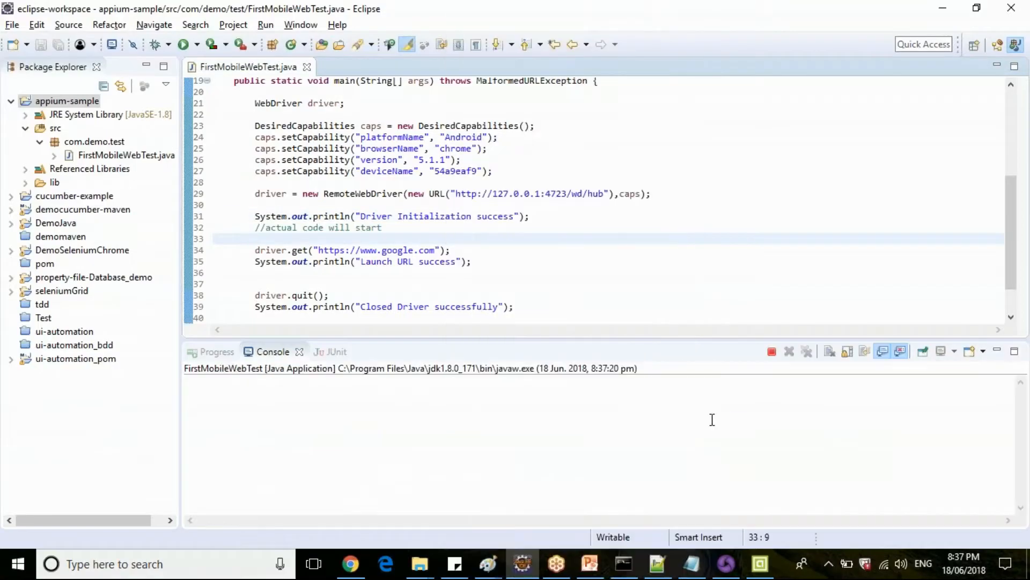
pyautogui.moveTo(706, 442)
pyautogui.write('T')
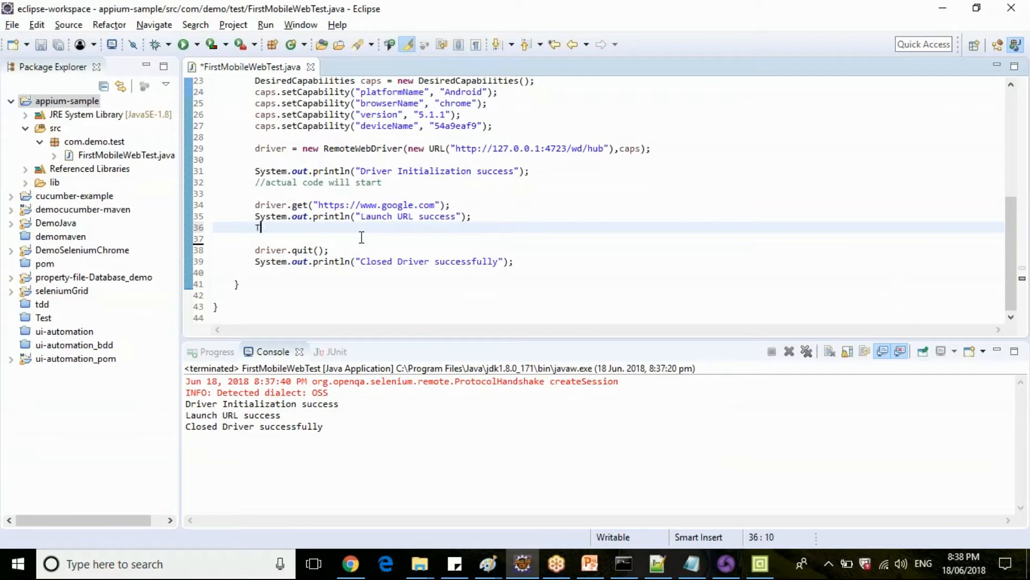
# Add Thread.sleep(10000); after the Launch URL println in the test.
pyautogui.write('hread')
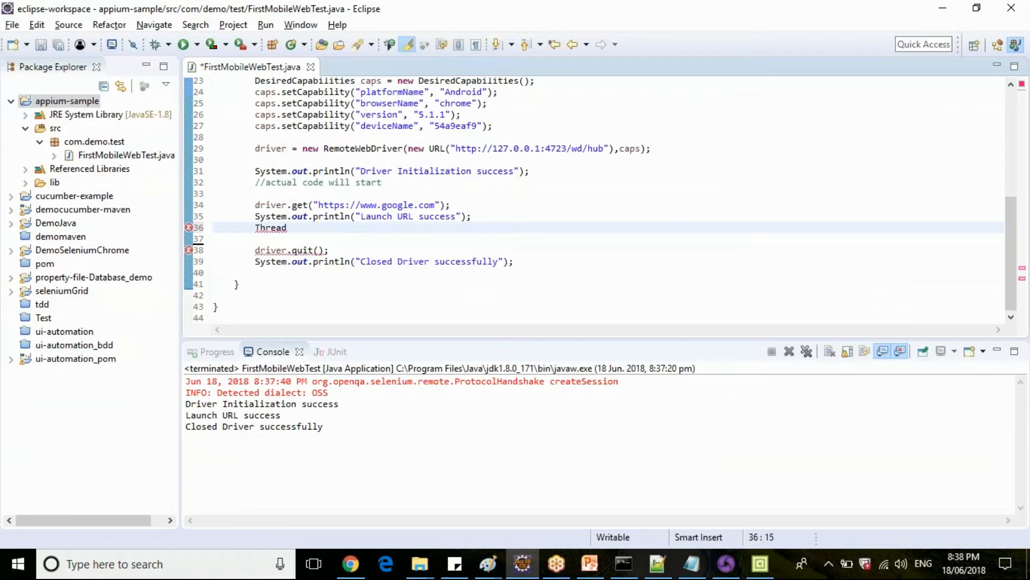
pyautogui.write('.sleep(500);')
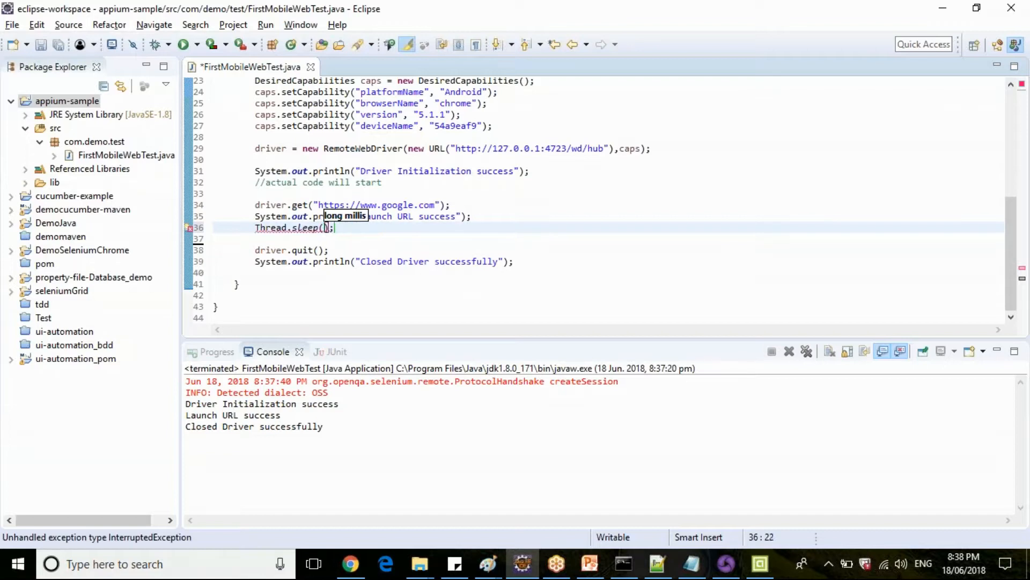
pyautogui.write('10000')
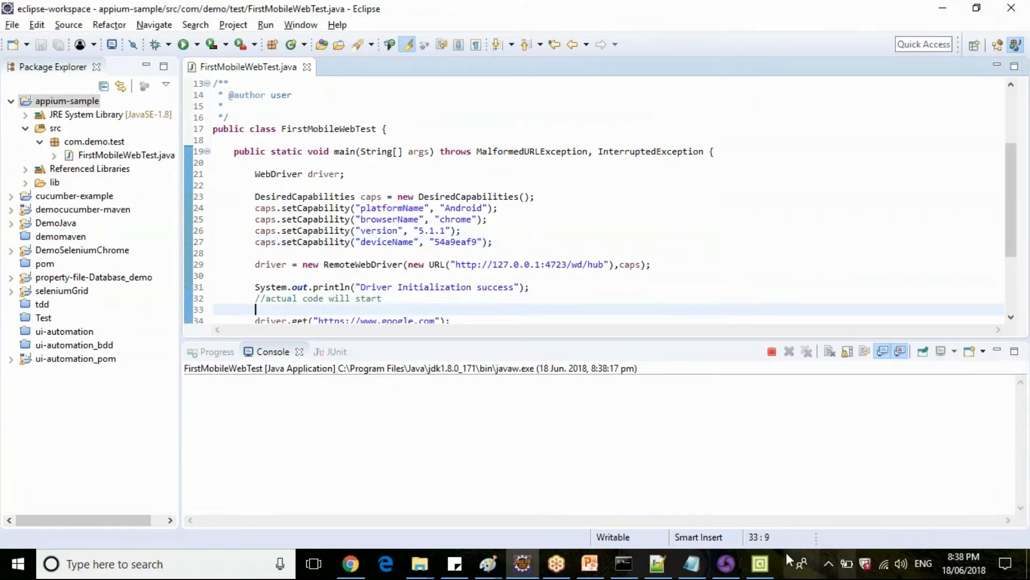
pyautogui.moveTo(775, 562)
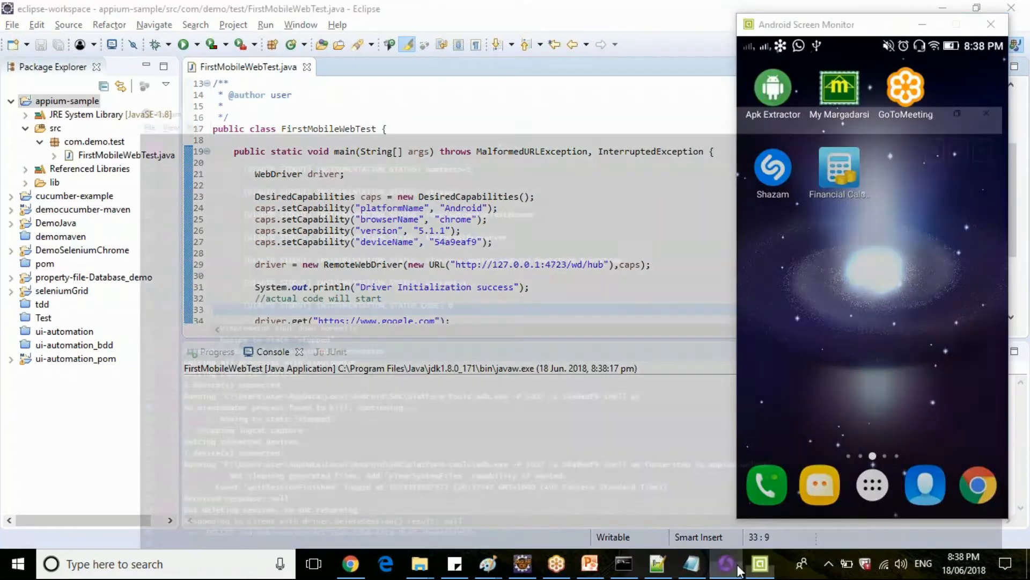
# Switch to the Appium server log to watch the Chrome session load google.com.
pyautogui.click(725, 563)
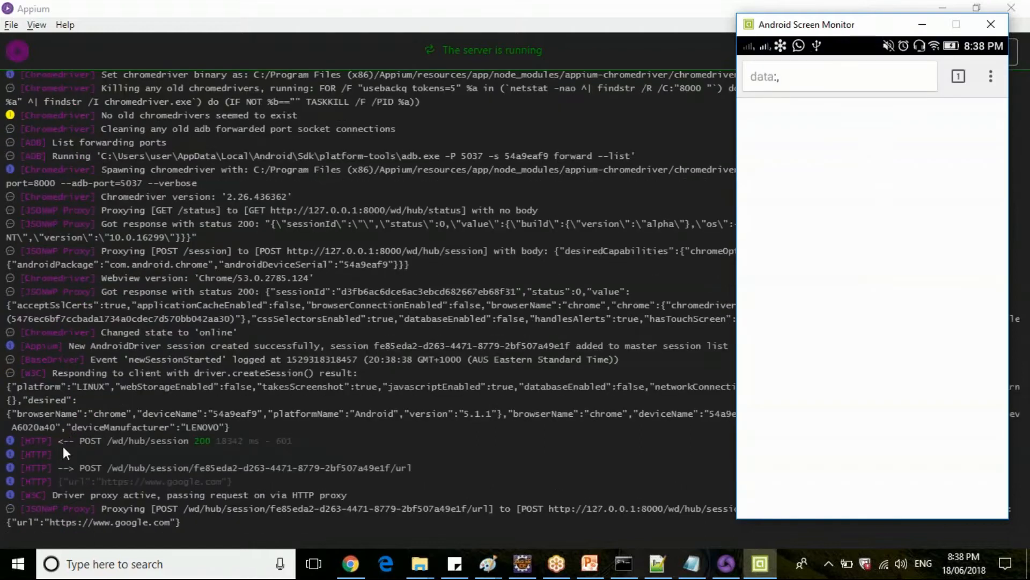
pyautogui.moveTo(45, 455)
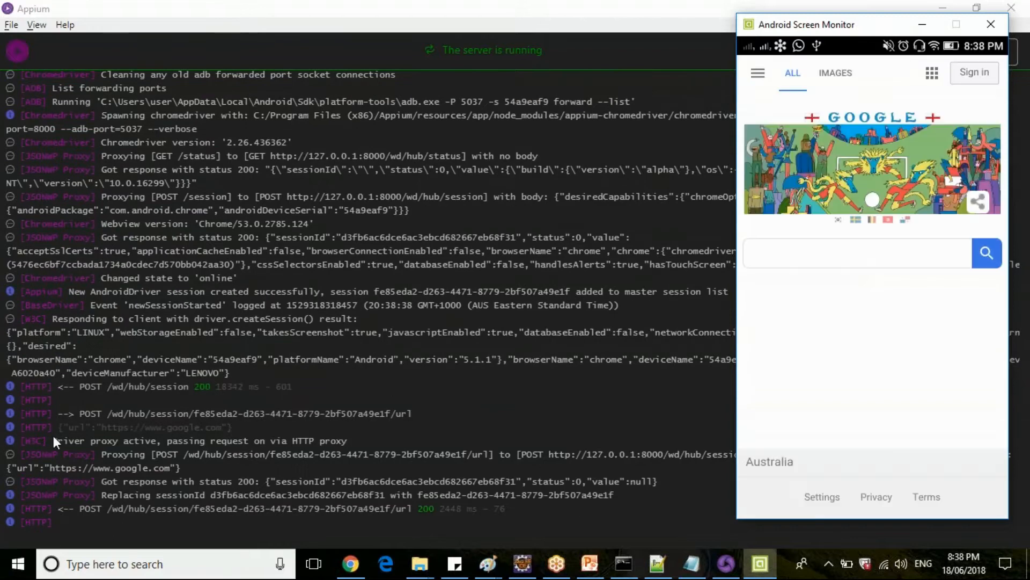
pyautogui.moveTo(819, 219)
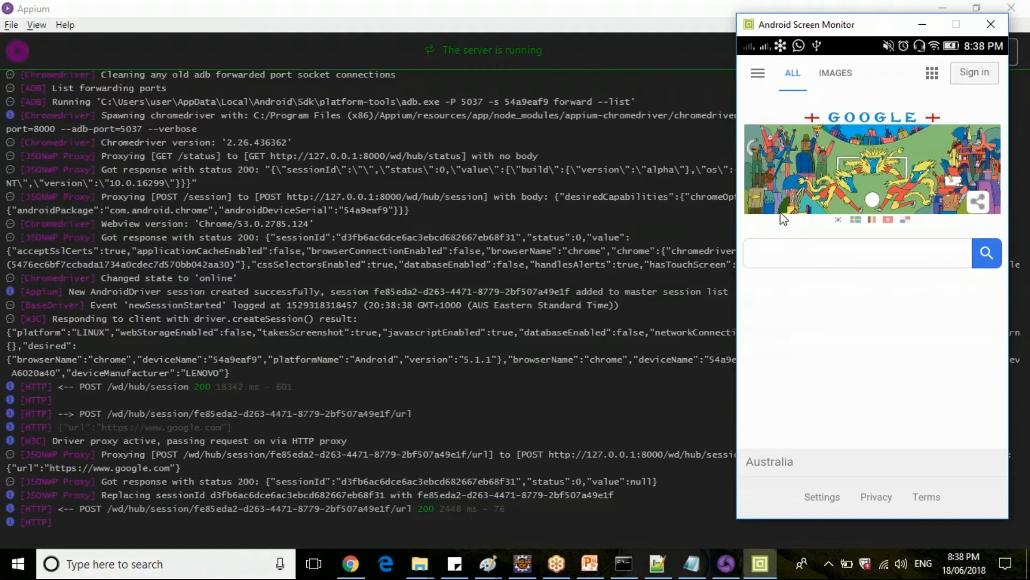
pyautogui.moveTo(802, 169)
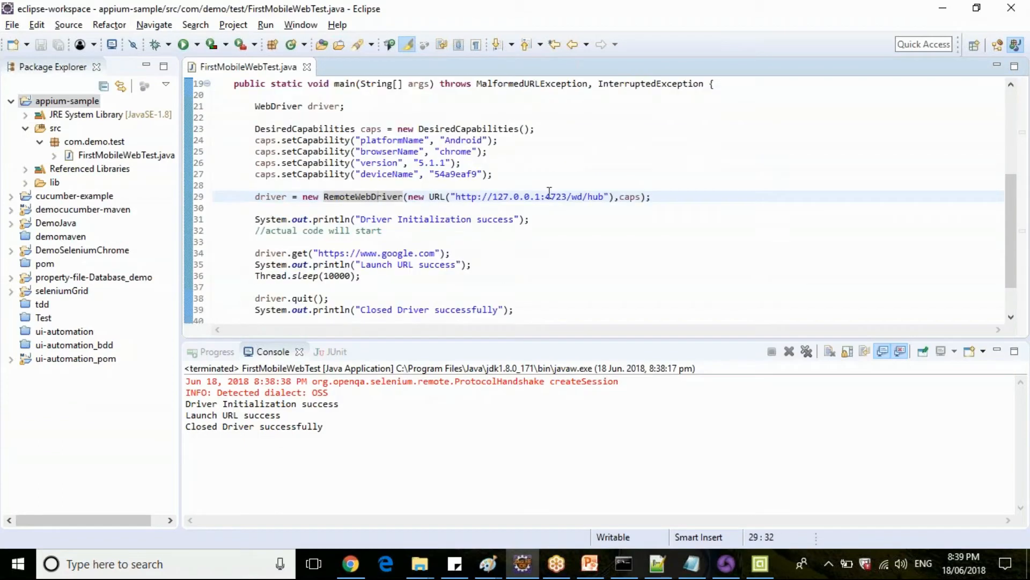
pyautogui.moveTo(255, 129); pyautogui.dragTo(493, 174)
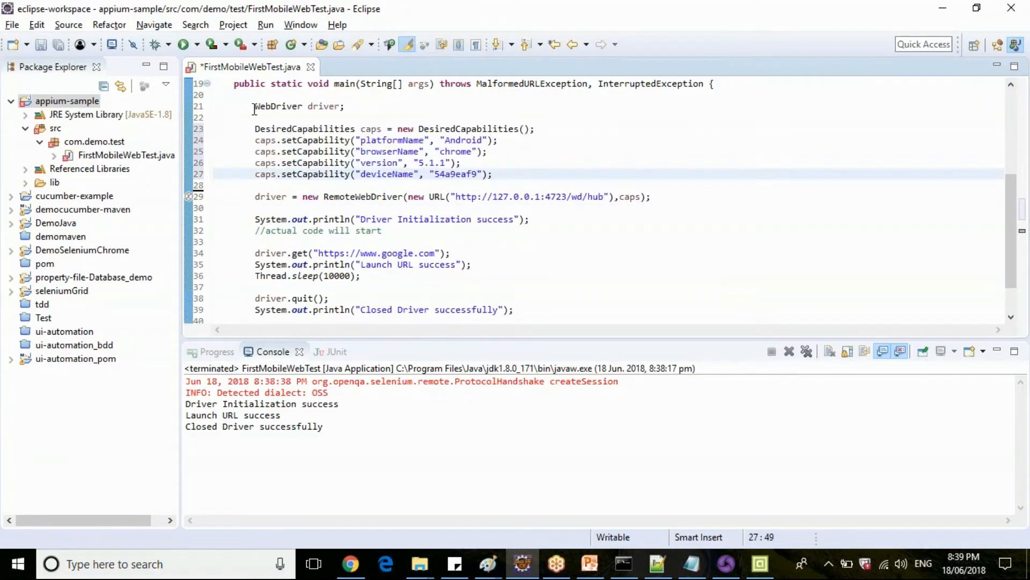
pyautogui.moveTo(251, 106); pyautogui.dragTo(360, 298)
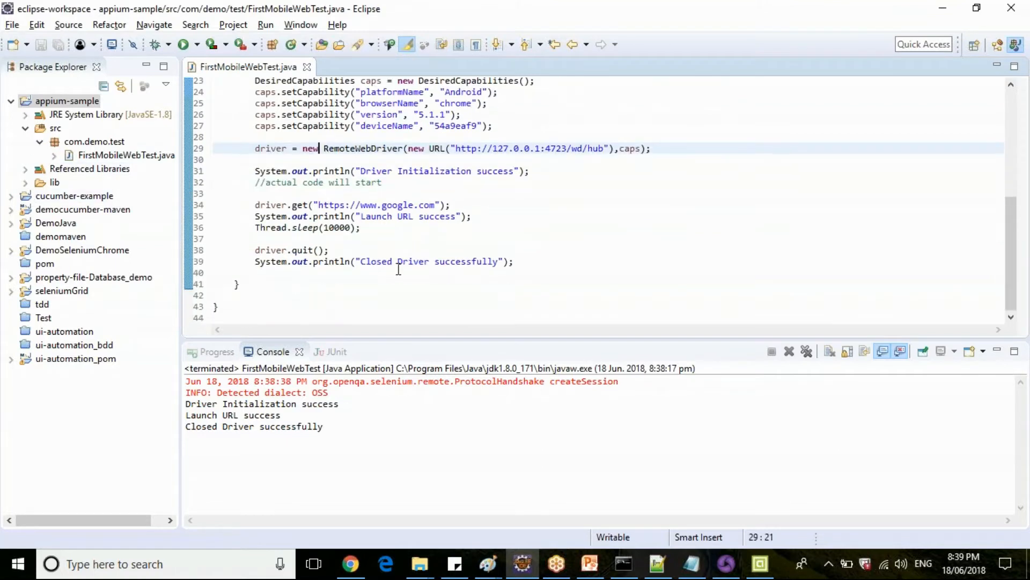
pyautogui.moveTo(604, 245)
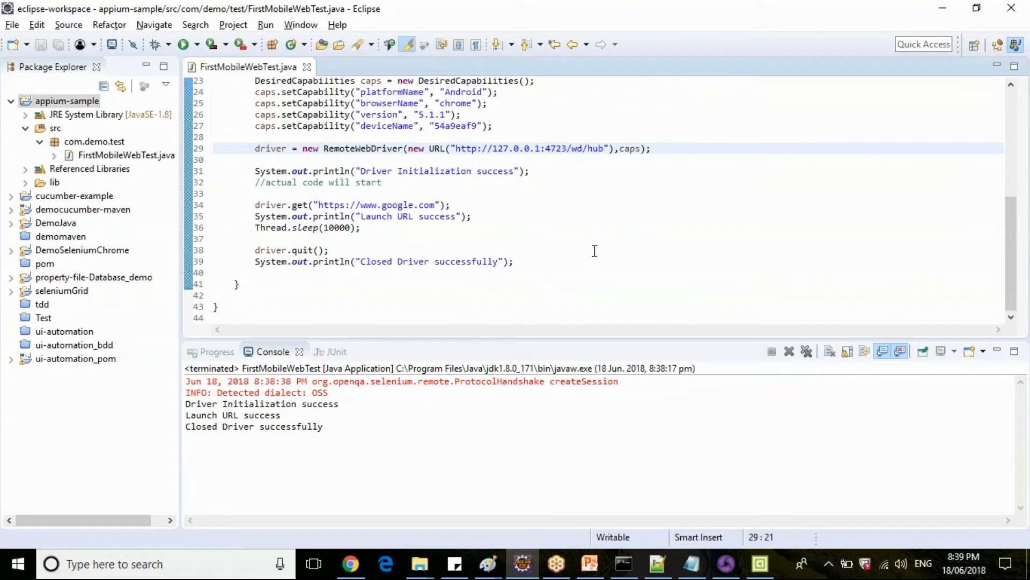
pyautogui.click(320, 148)
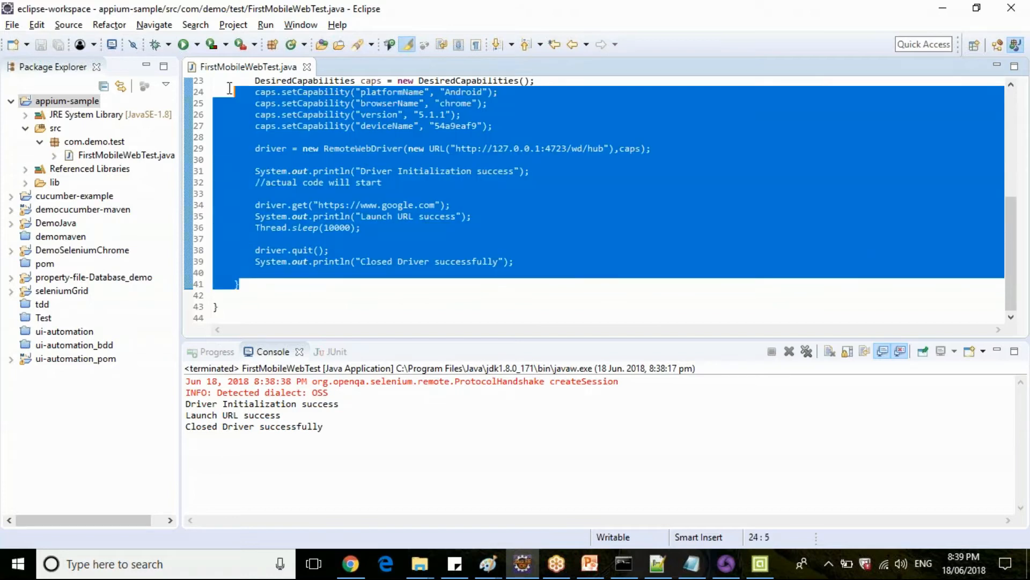
pyautogui.click(350, 204)
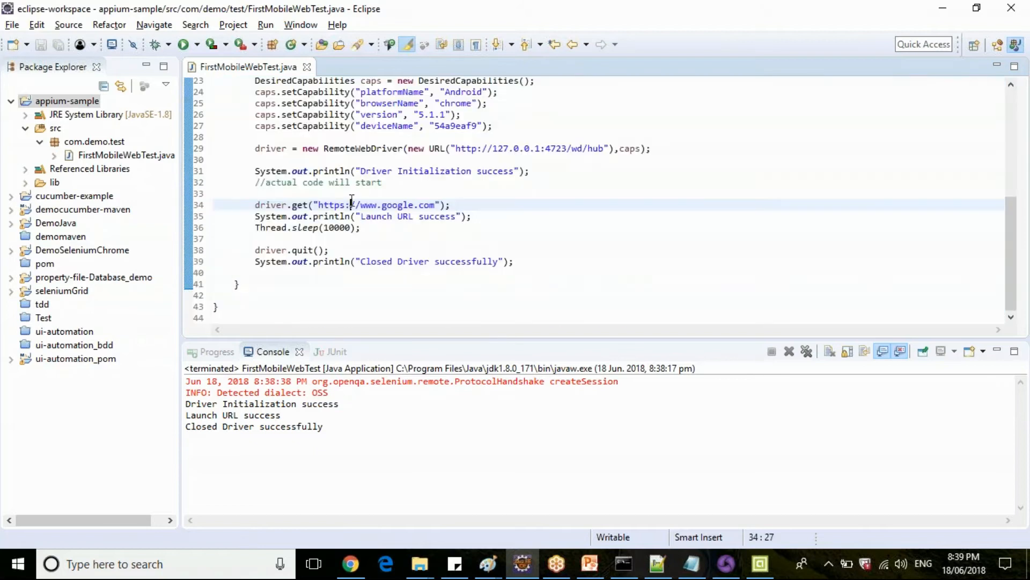